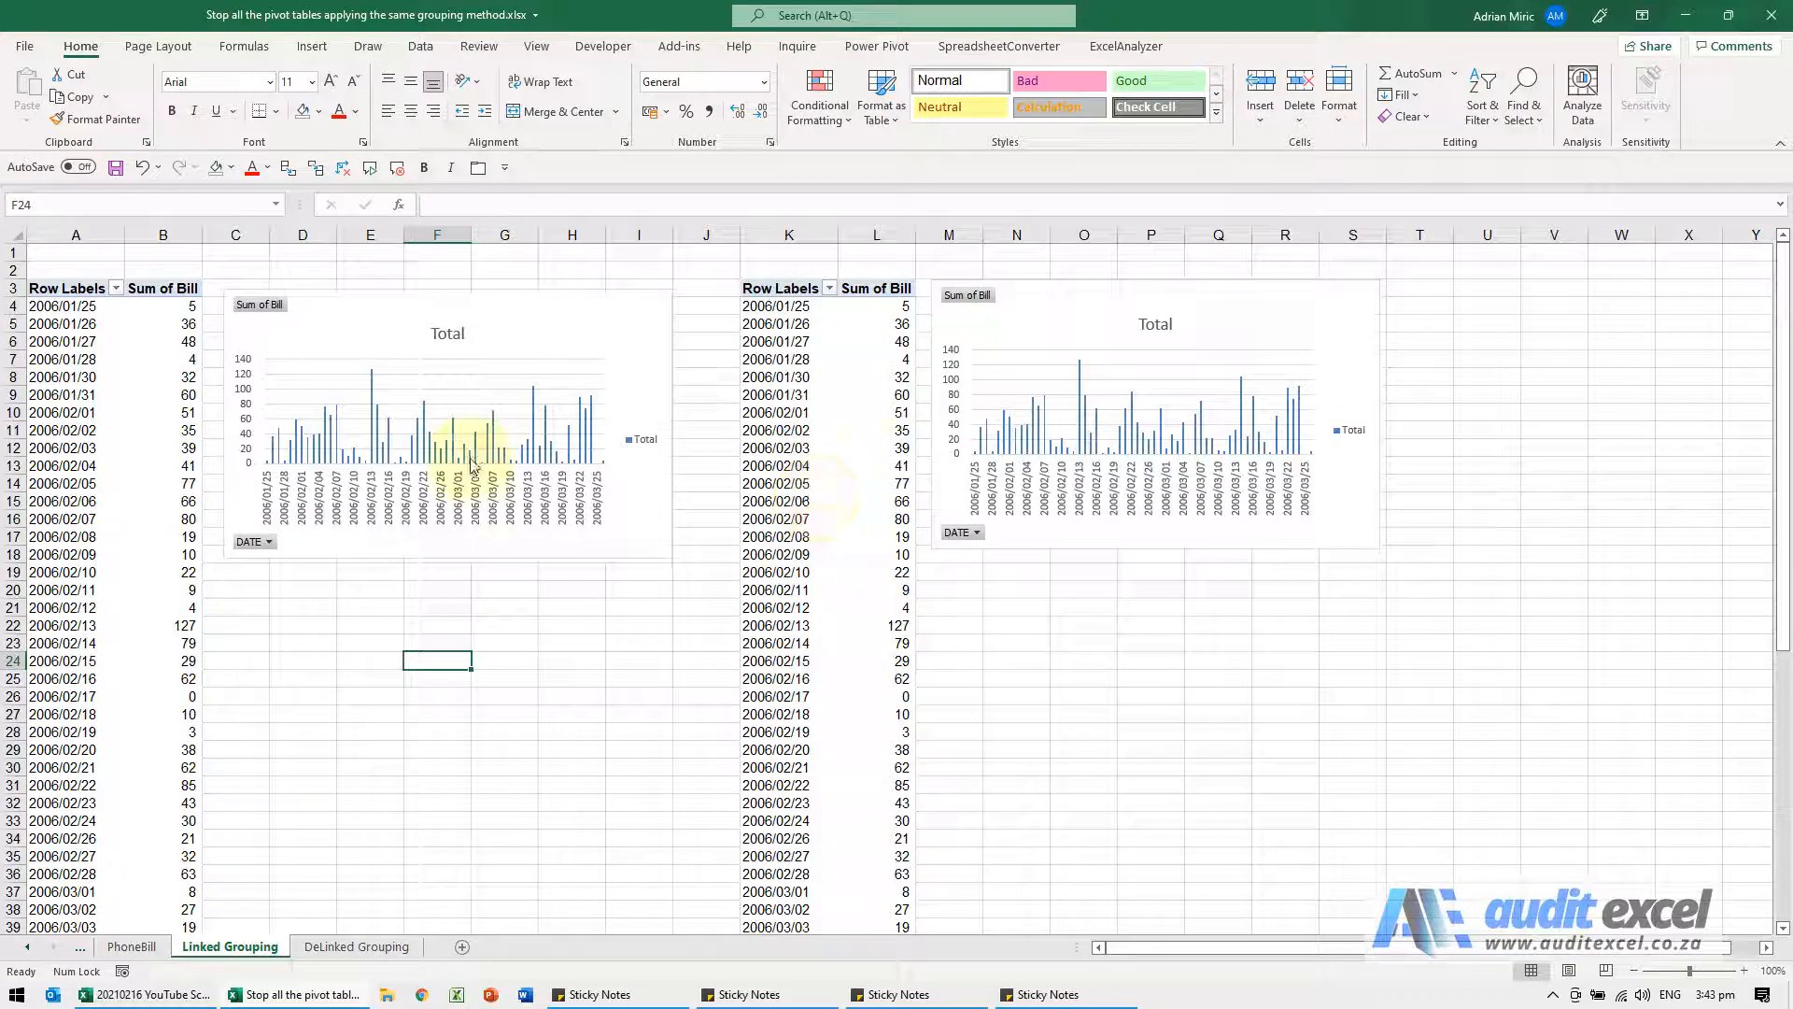
Group the pivot's date labels by months and years, then ungroup them again
right_click(65, 411)
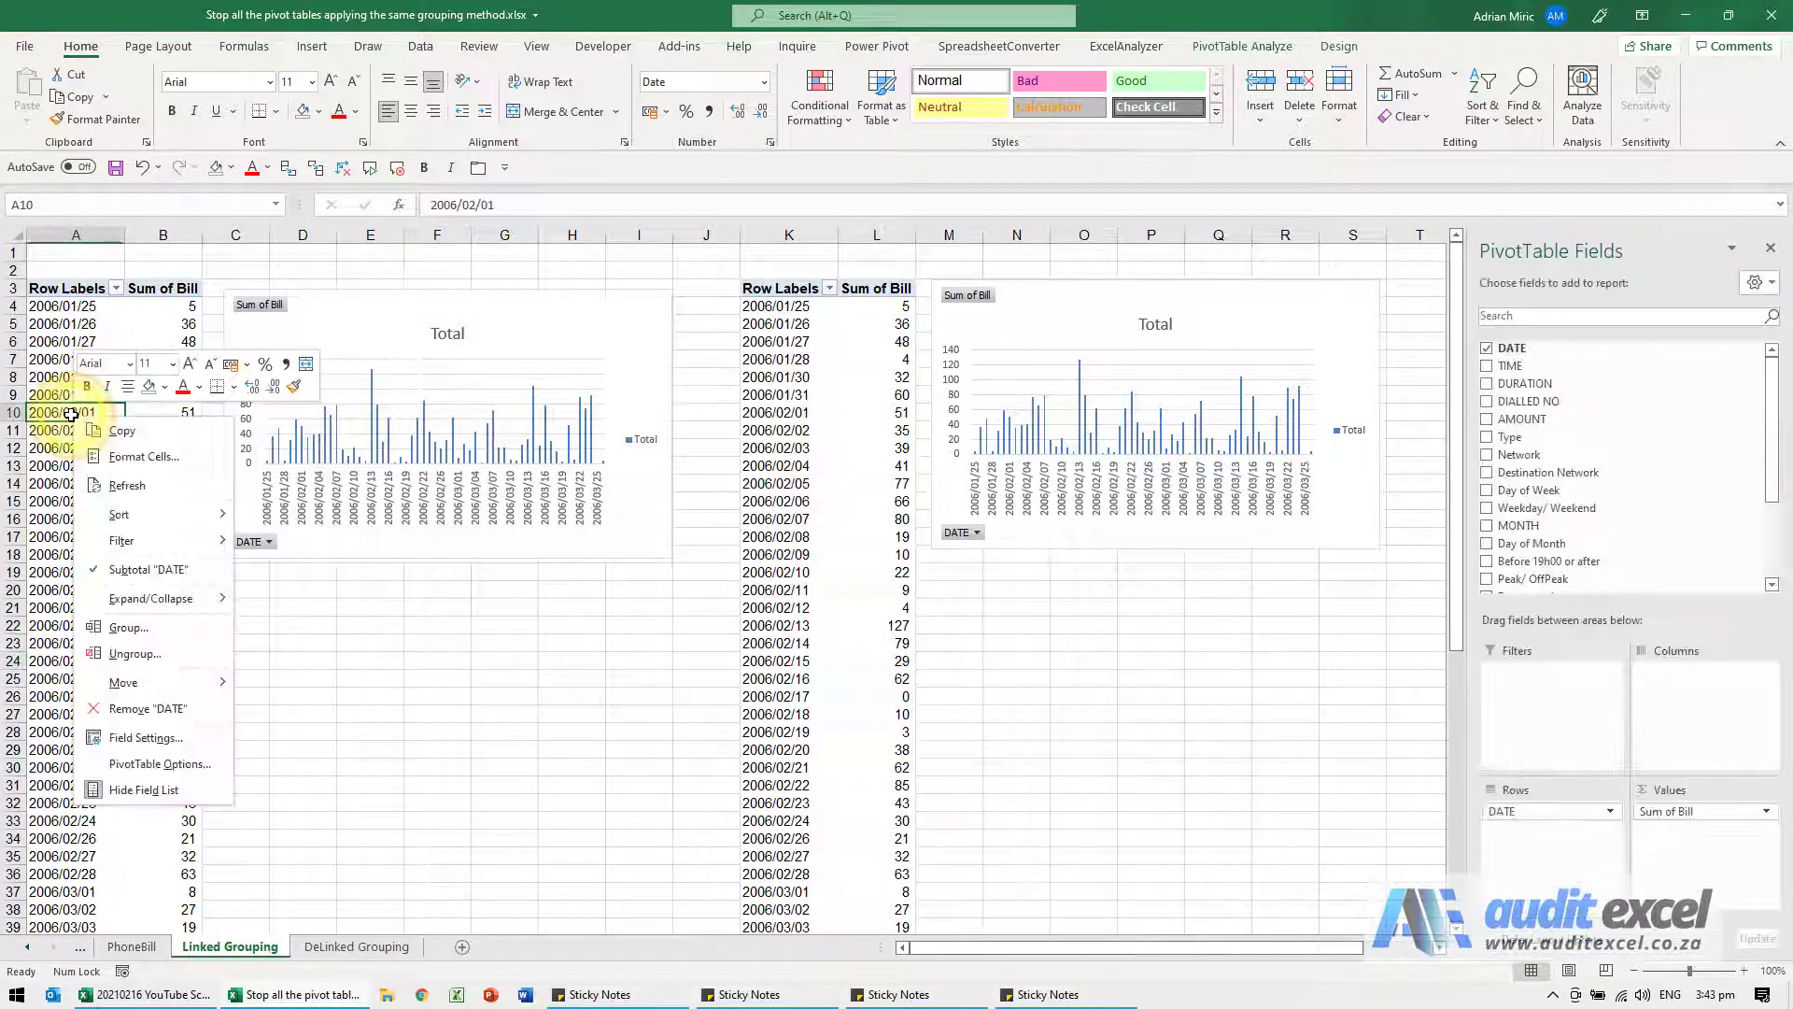
left_click(128, 627)
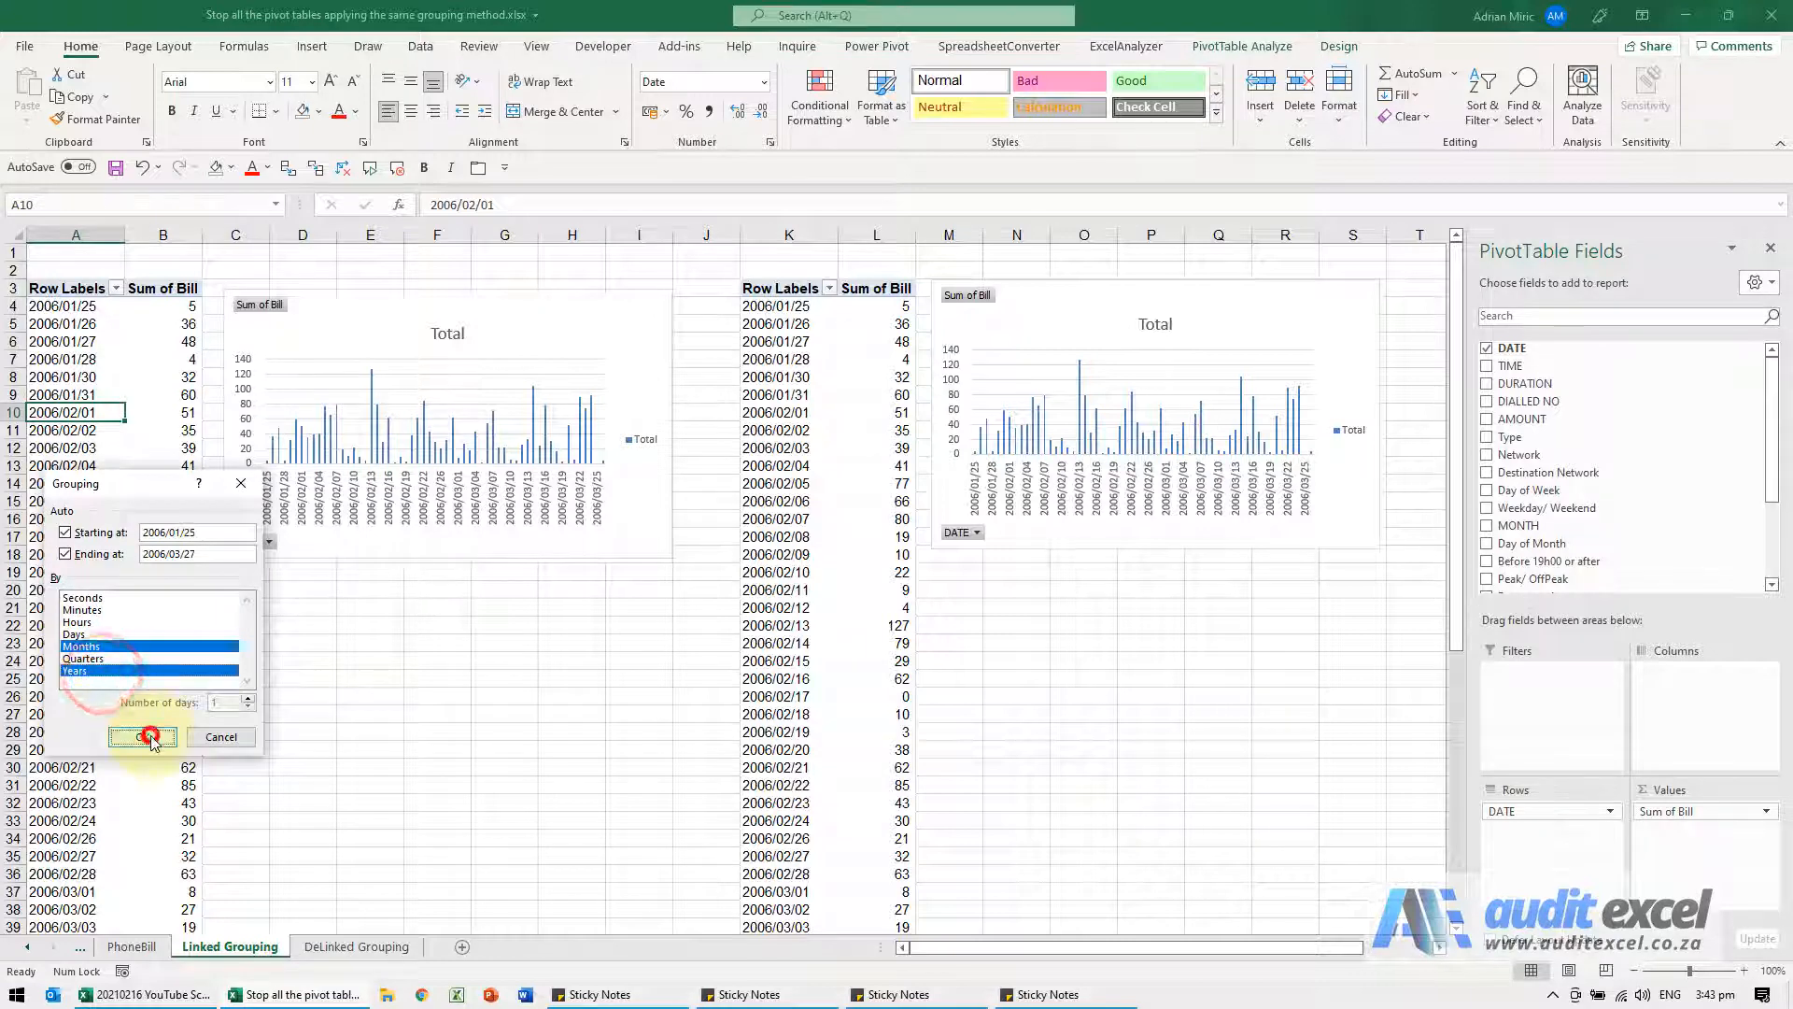
left_click(142, 737)
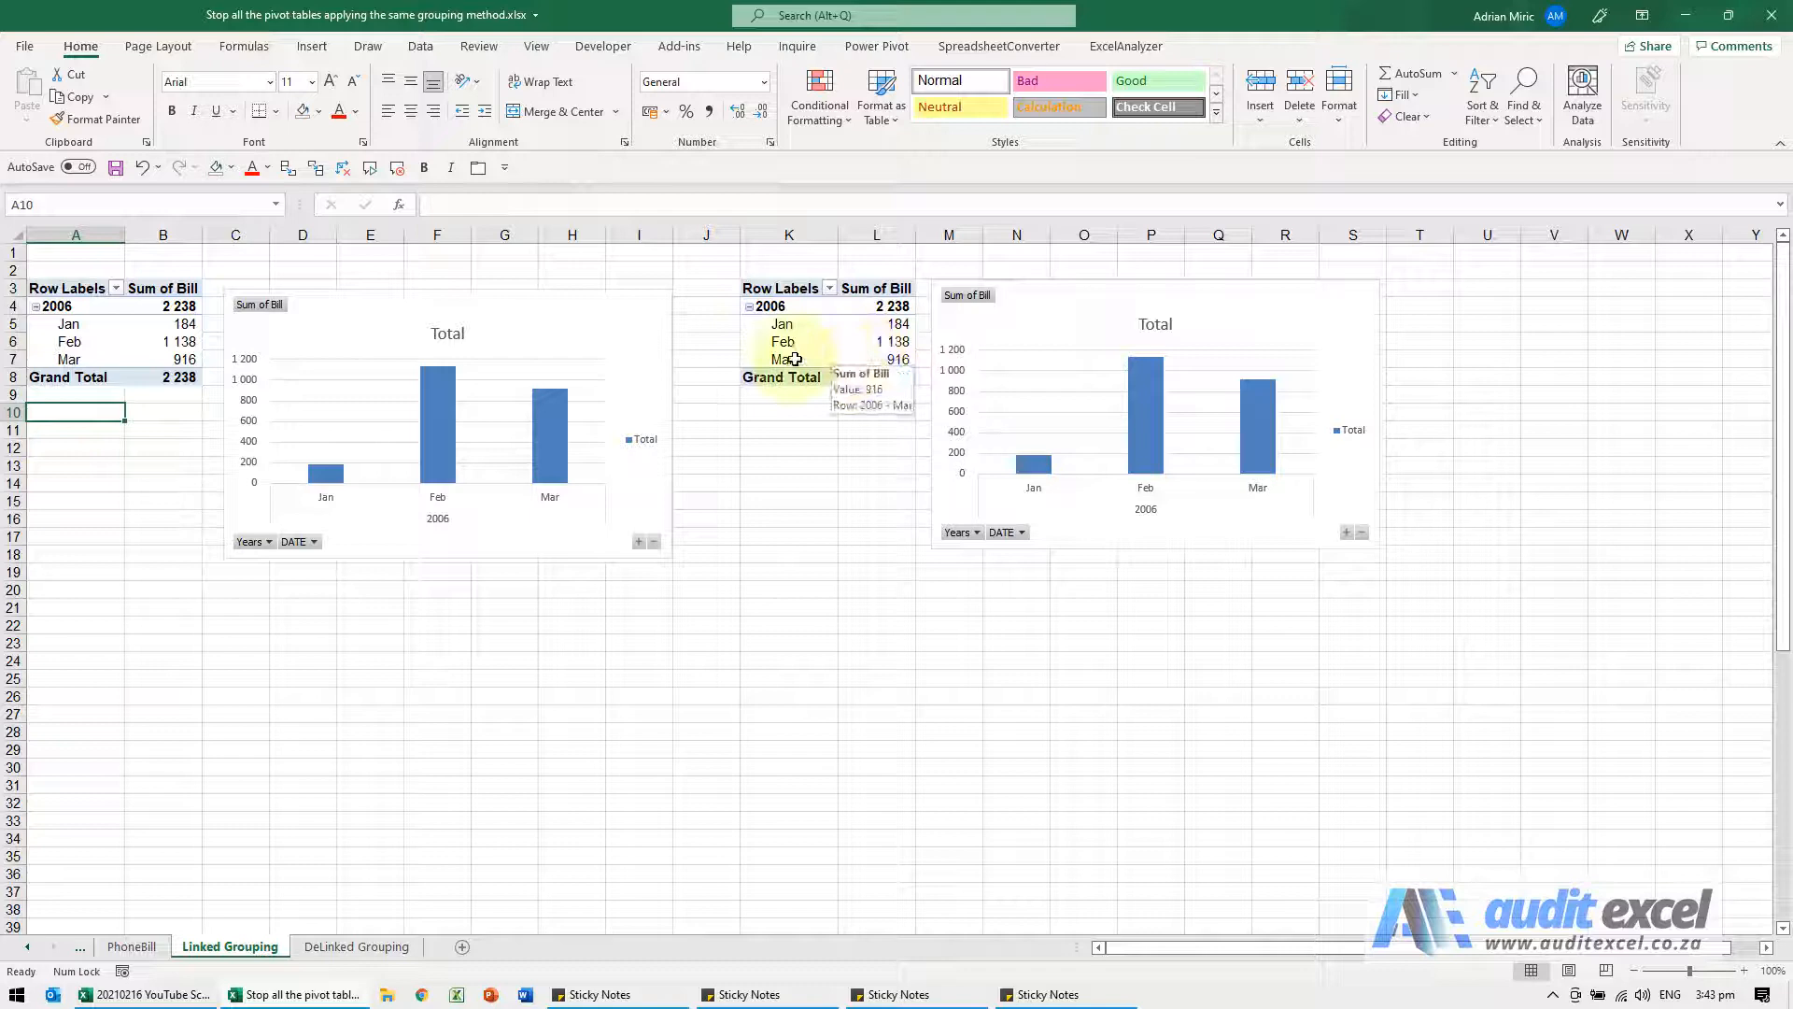
right_click(70, 341)
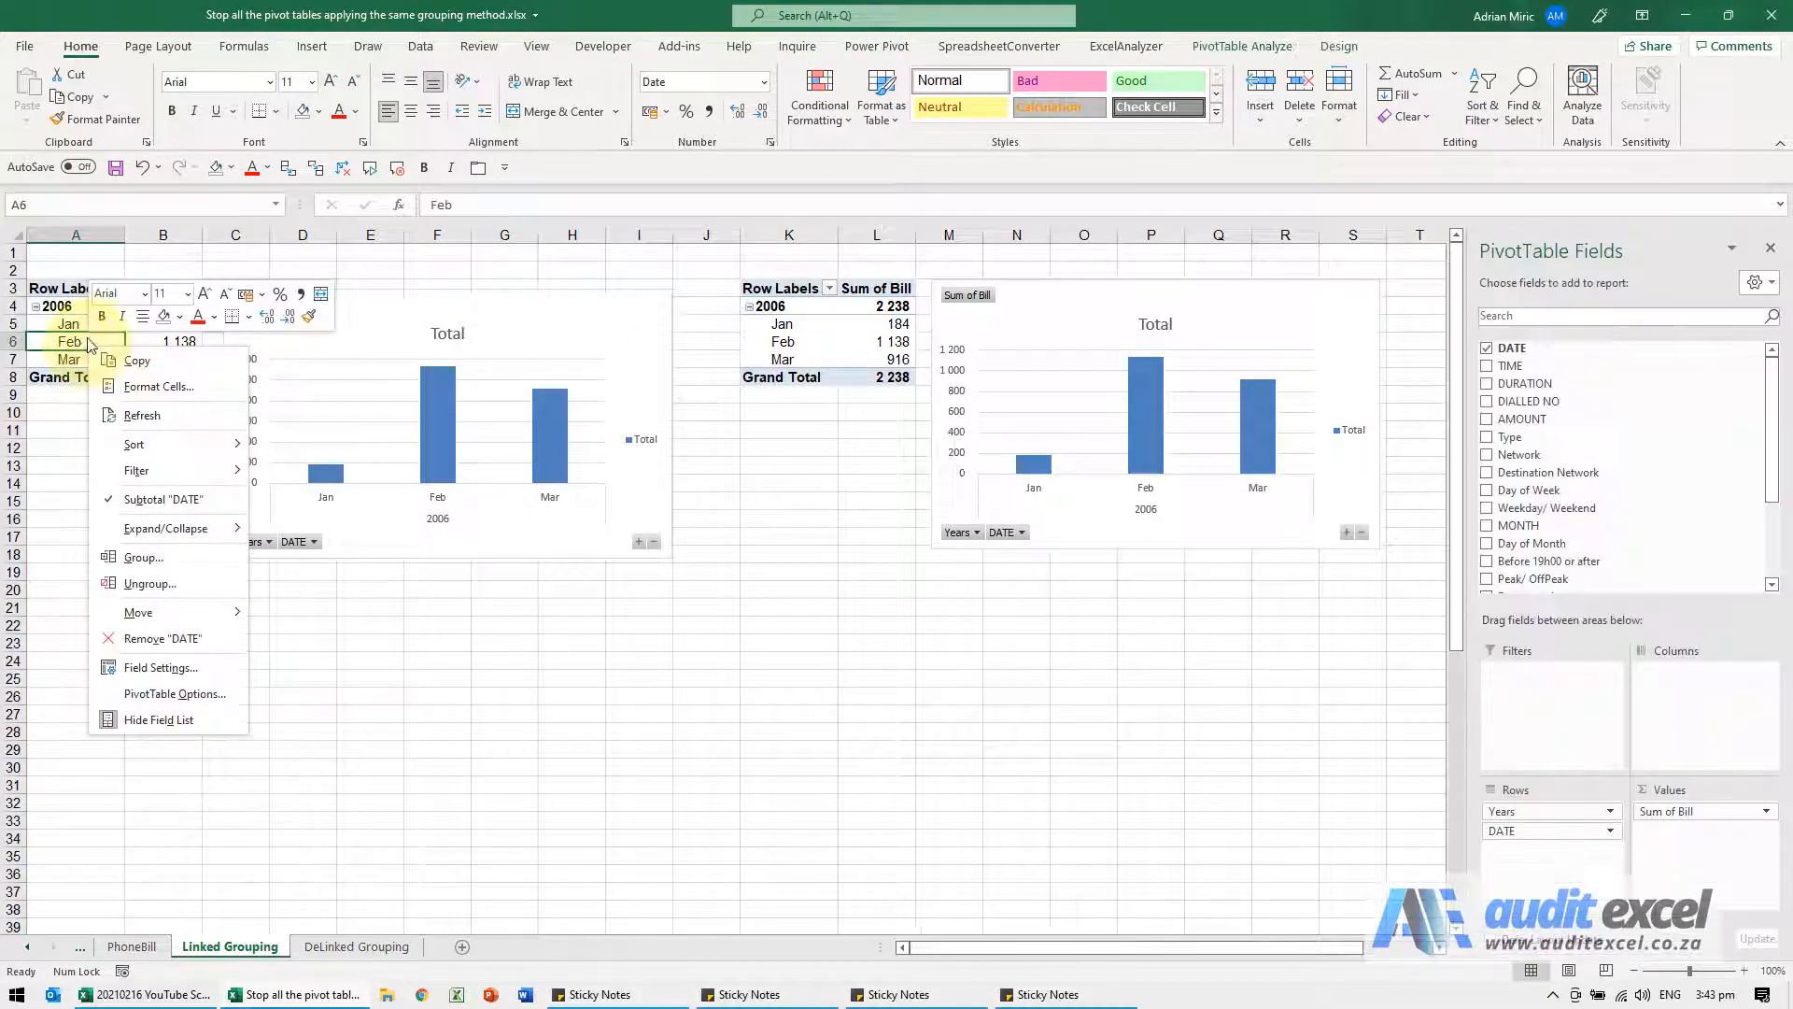
left_click(149, 583)
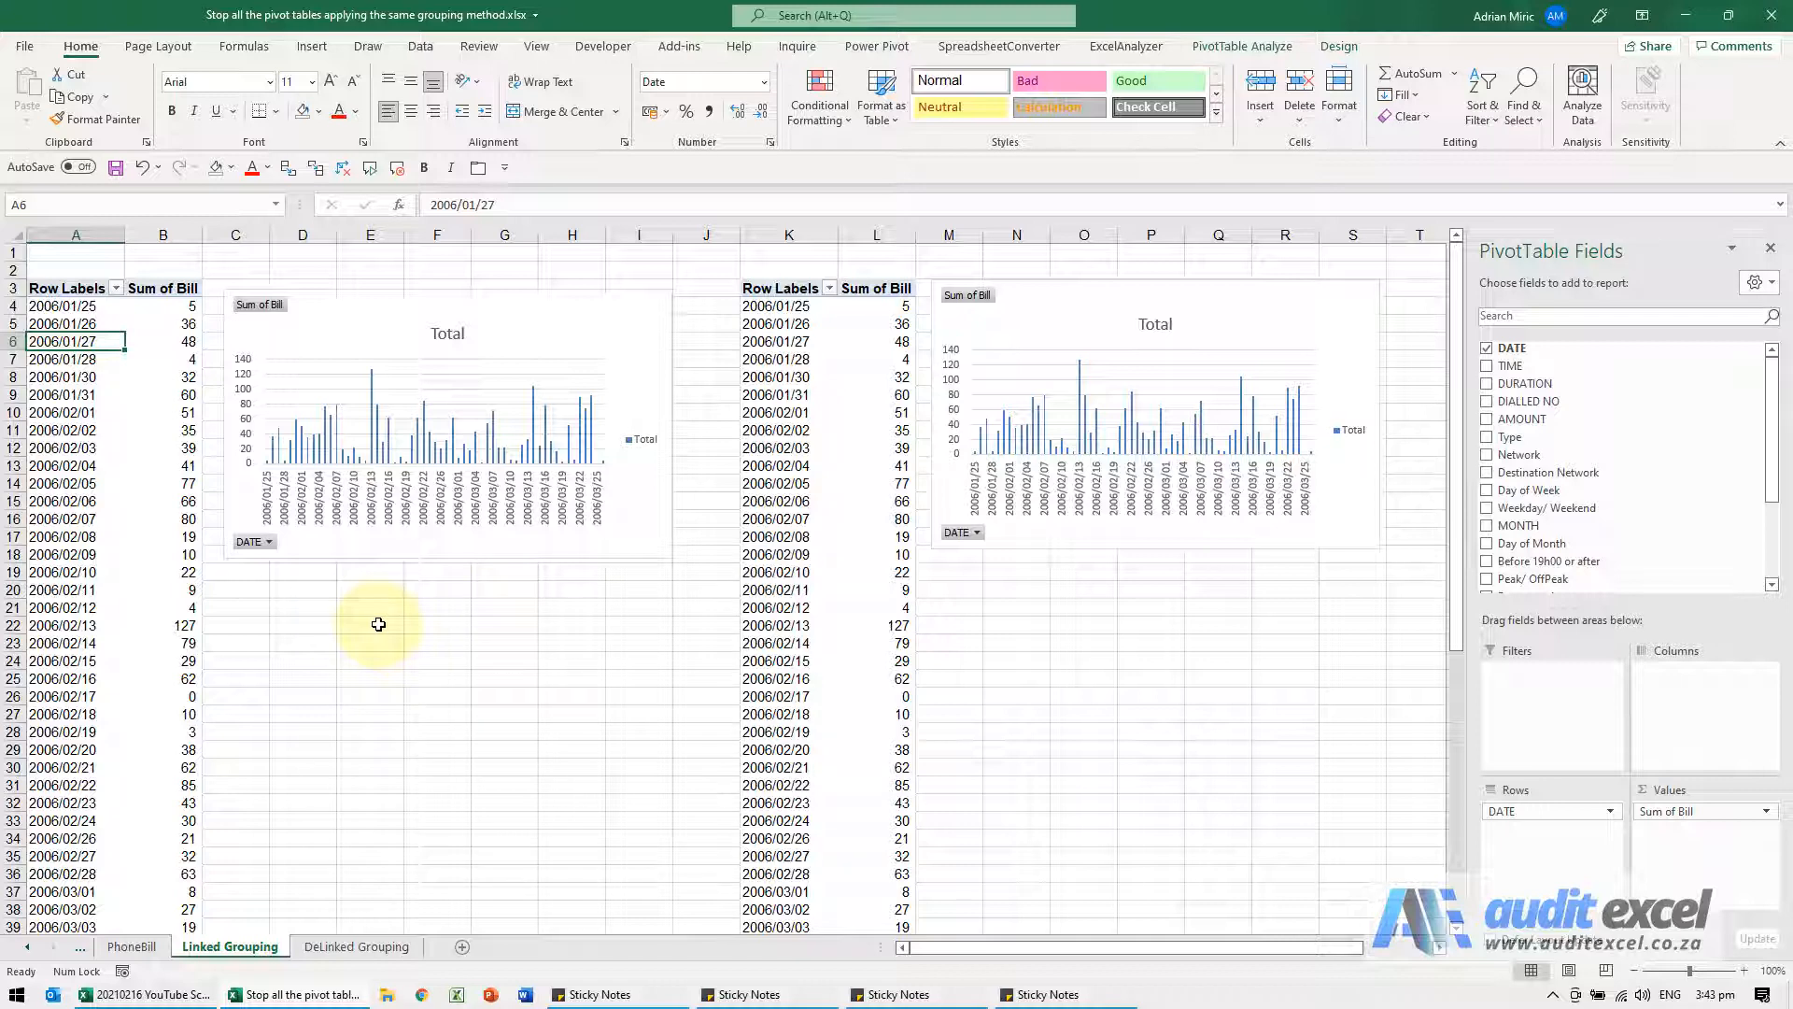
From an empty cell, run the PivotTable wizard for a PivotTable report past the range step
left_click(369, 623)
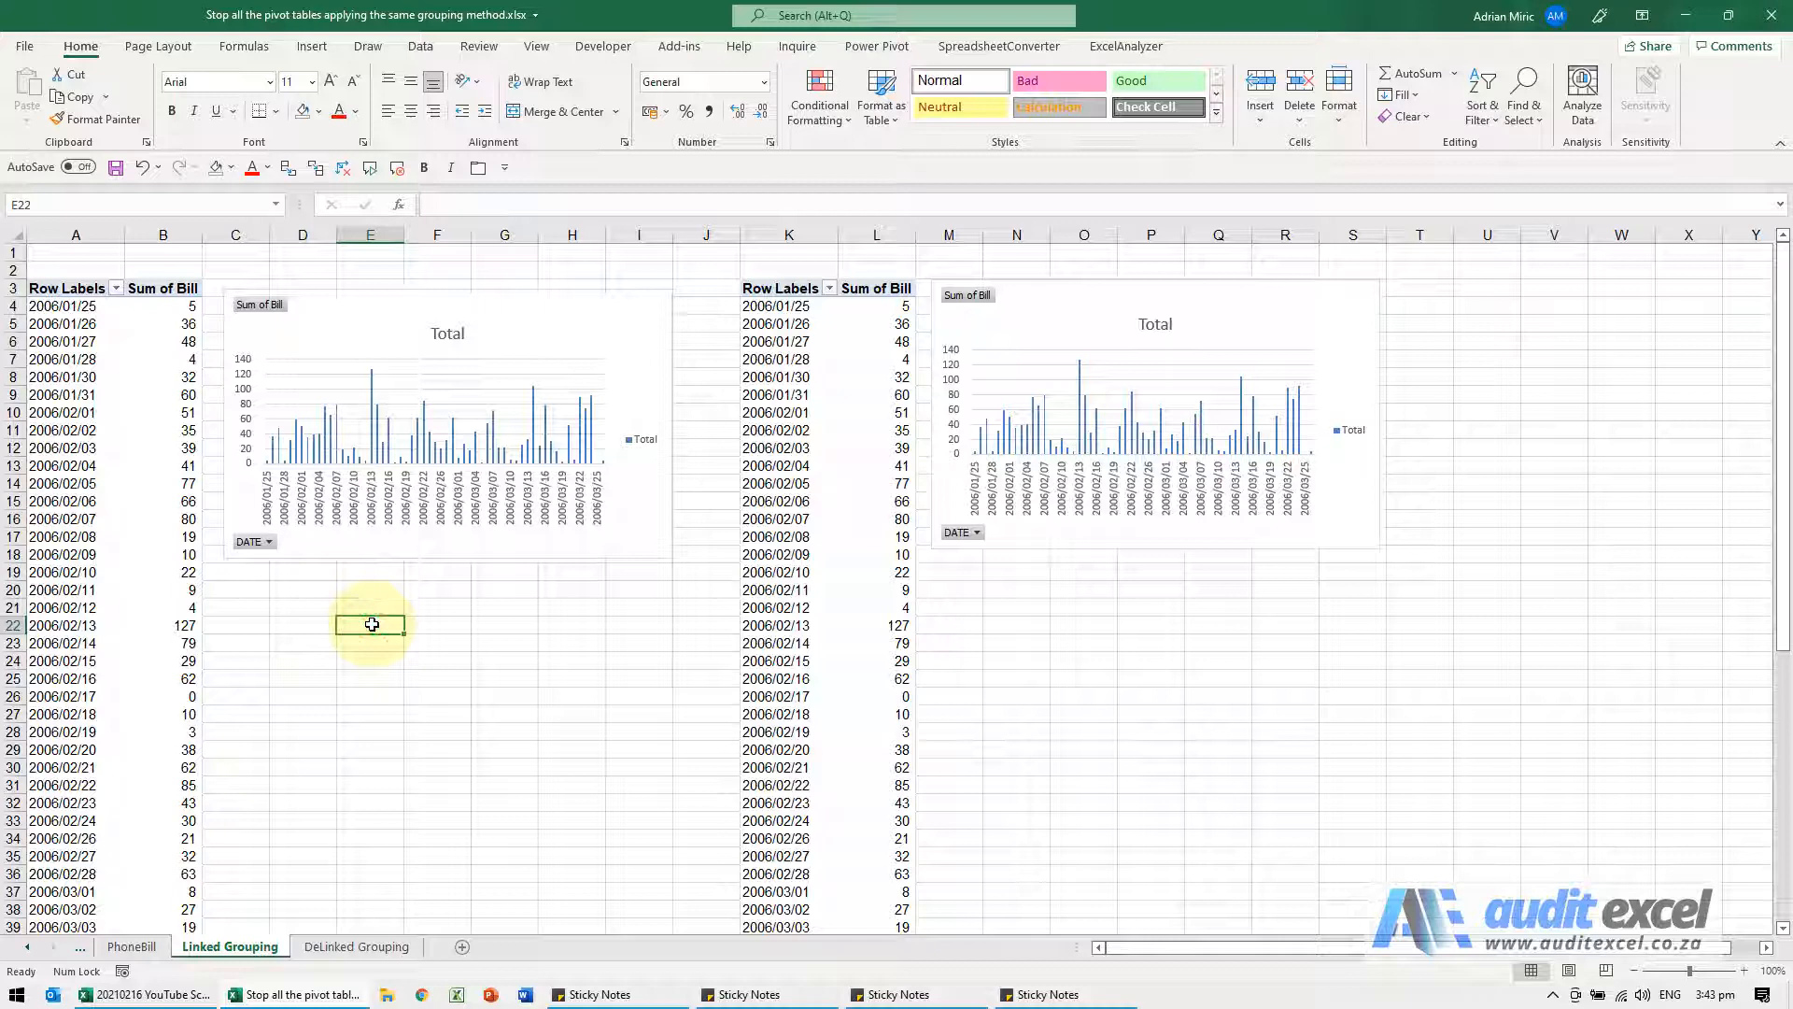
mouse_move(495, 400)
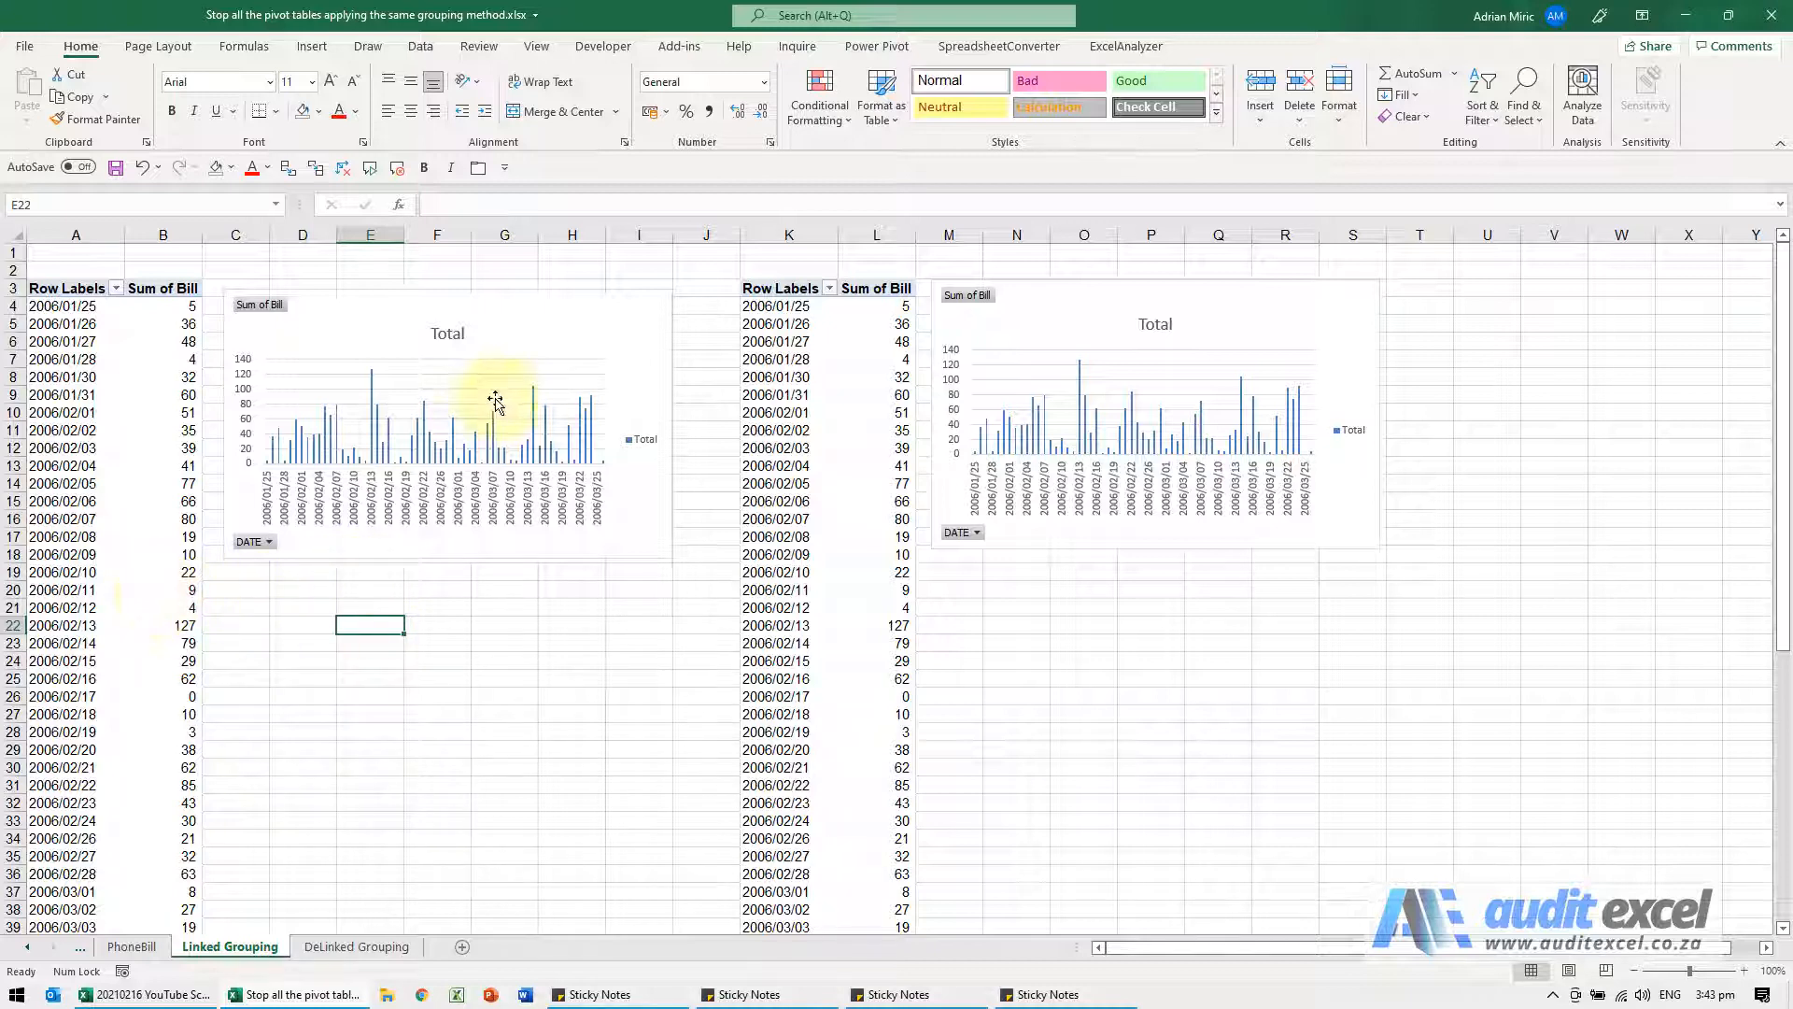
left_click(393, 608)
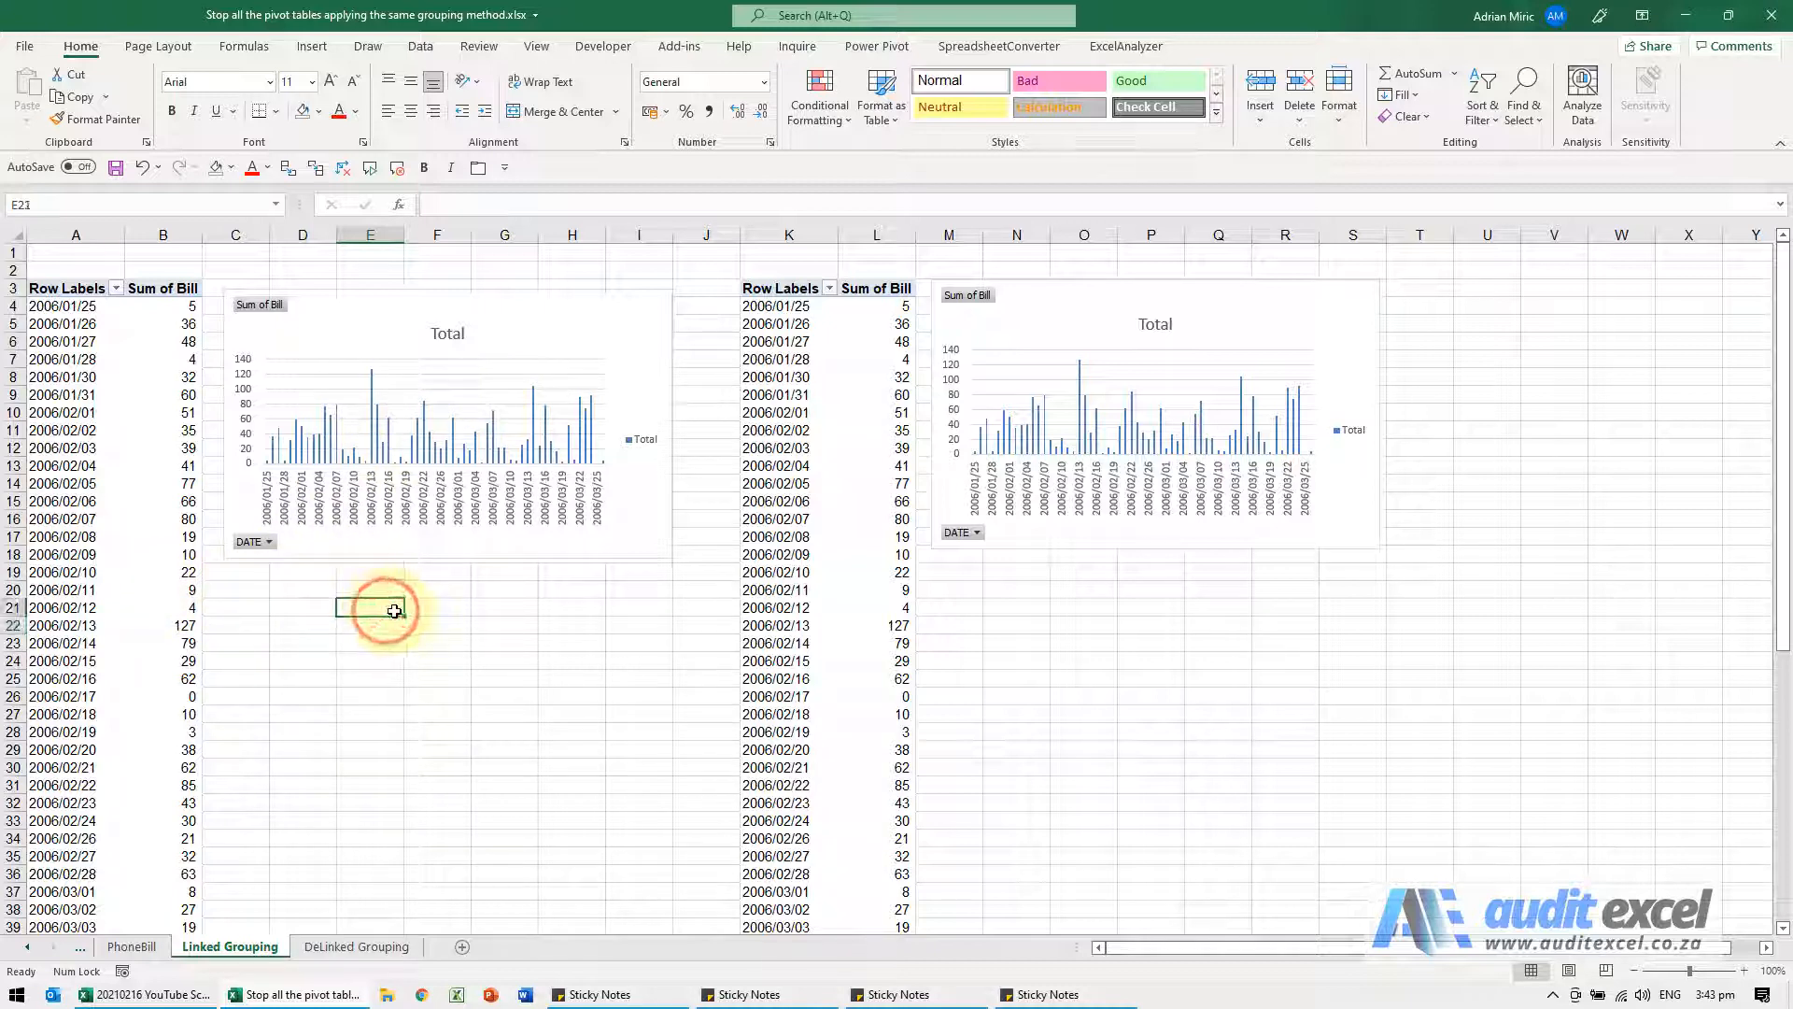
key("Alt+D+P")
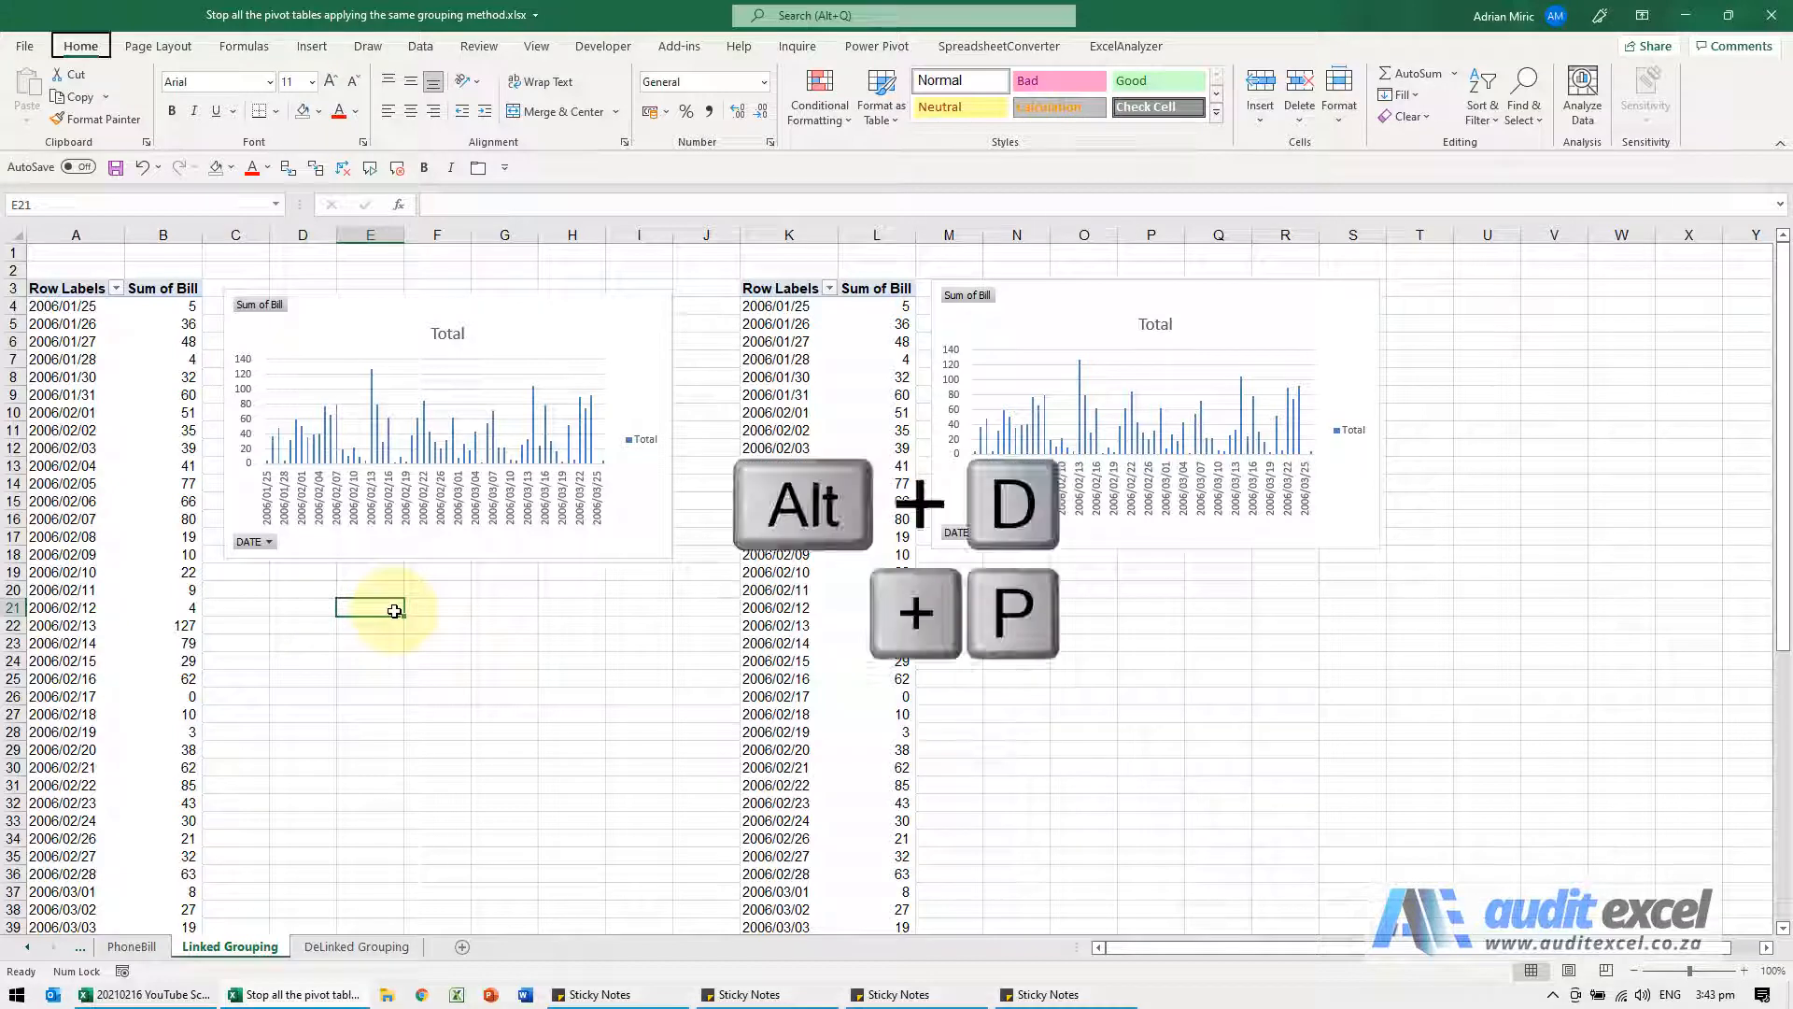
key("alt+d+p")
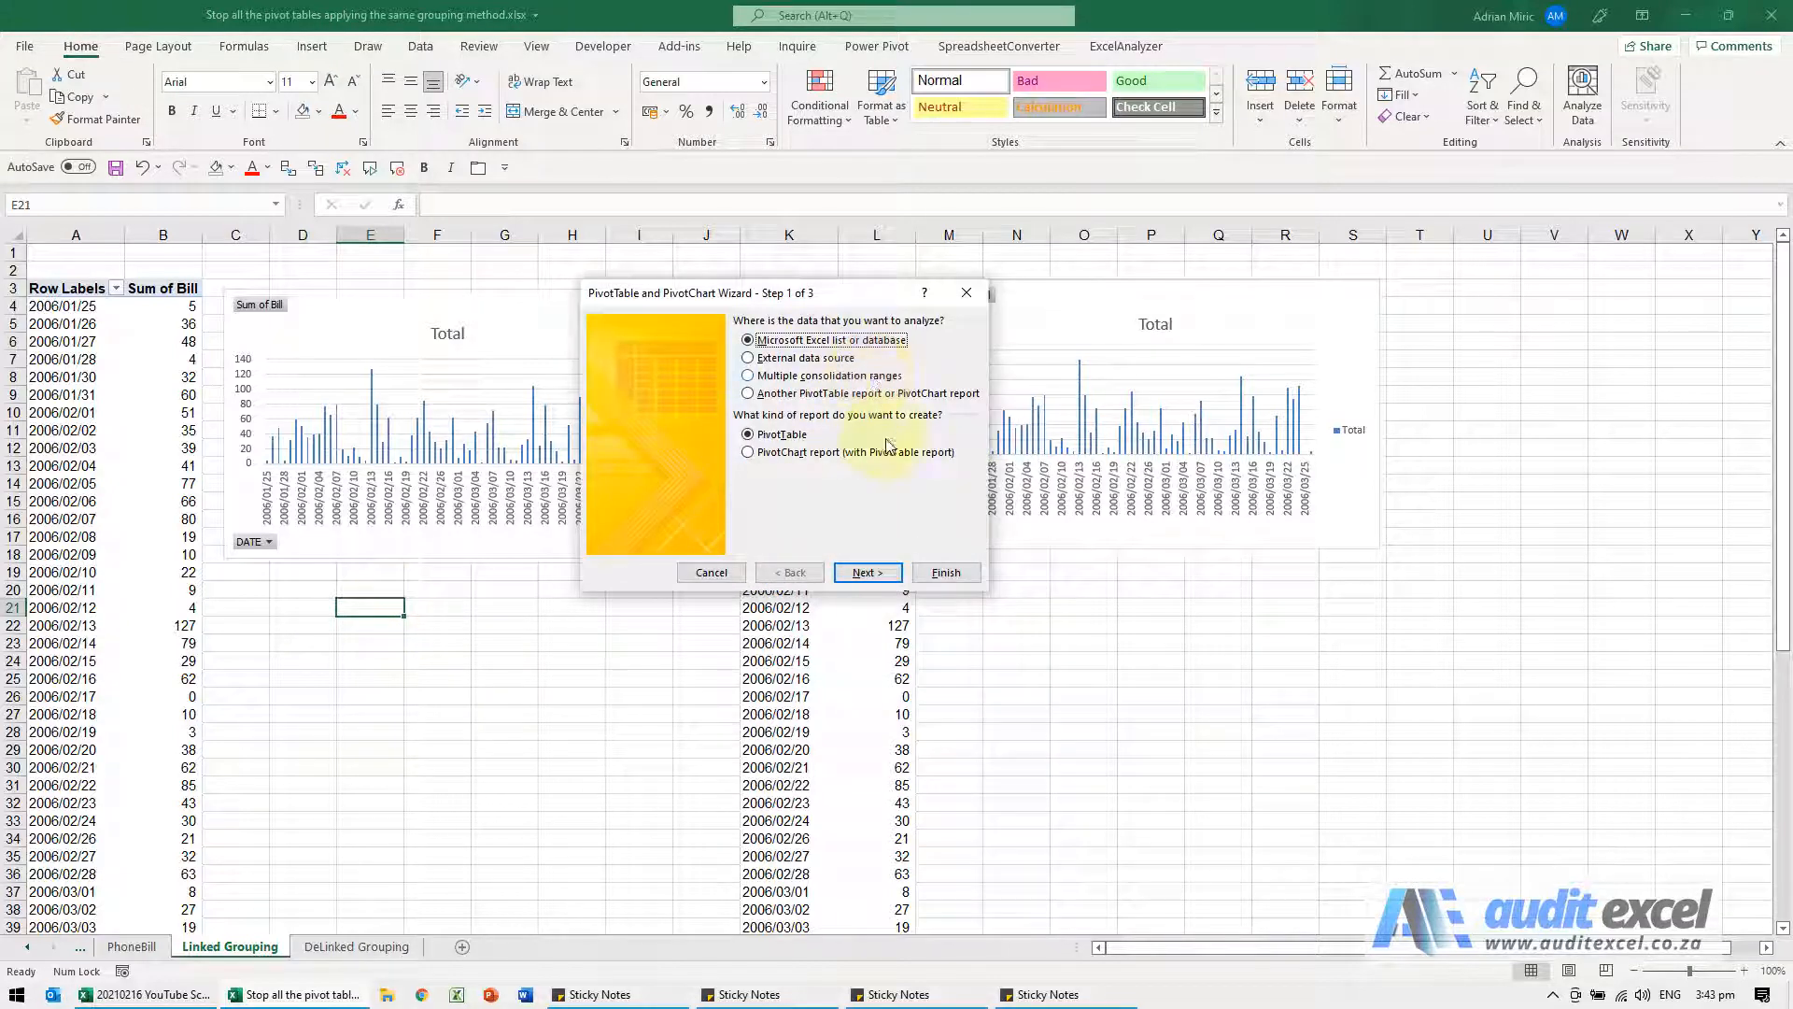
left_click(867, 572)
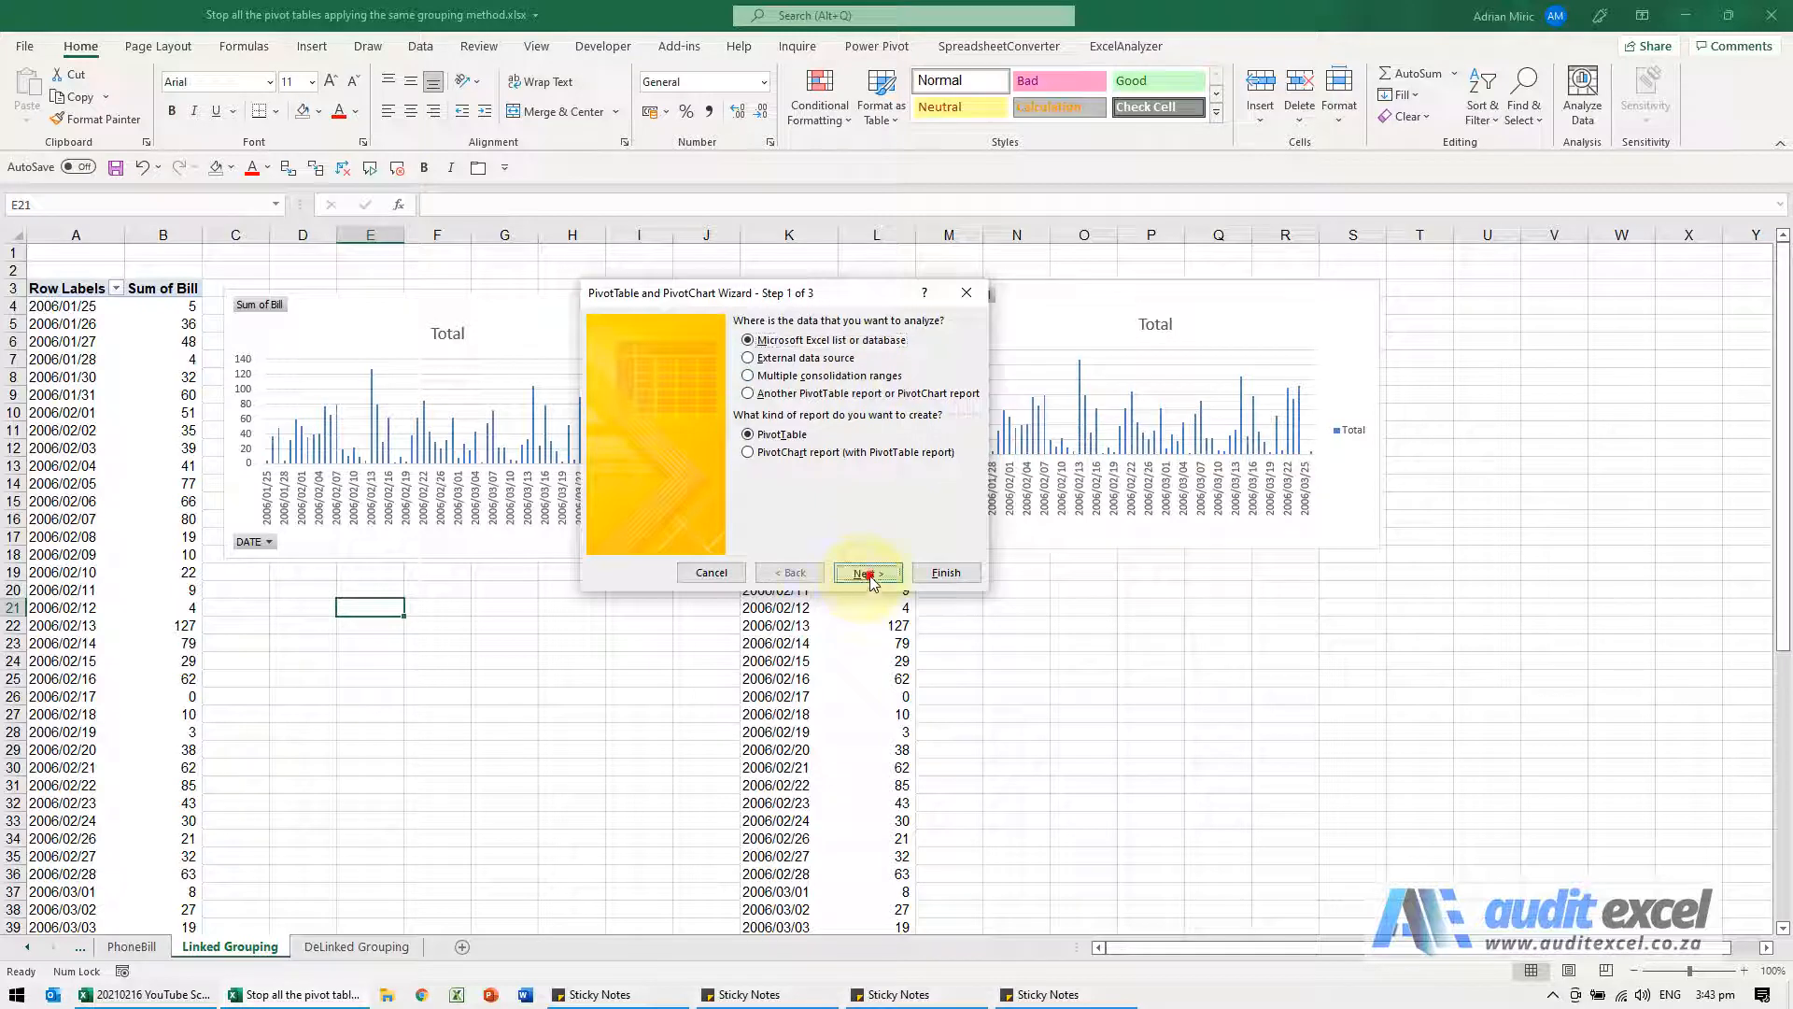
left_click(868, 572)
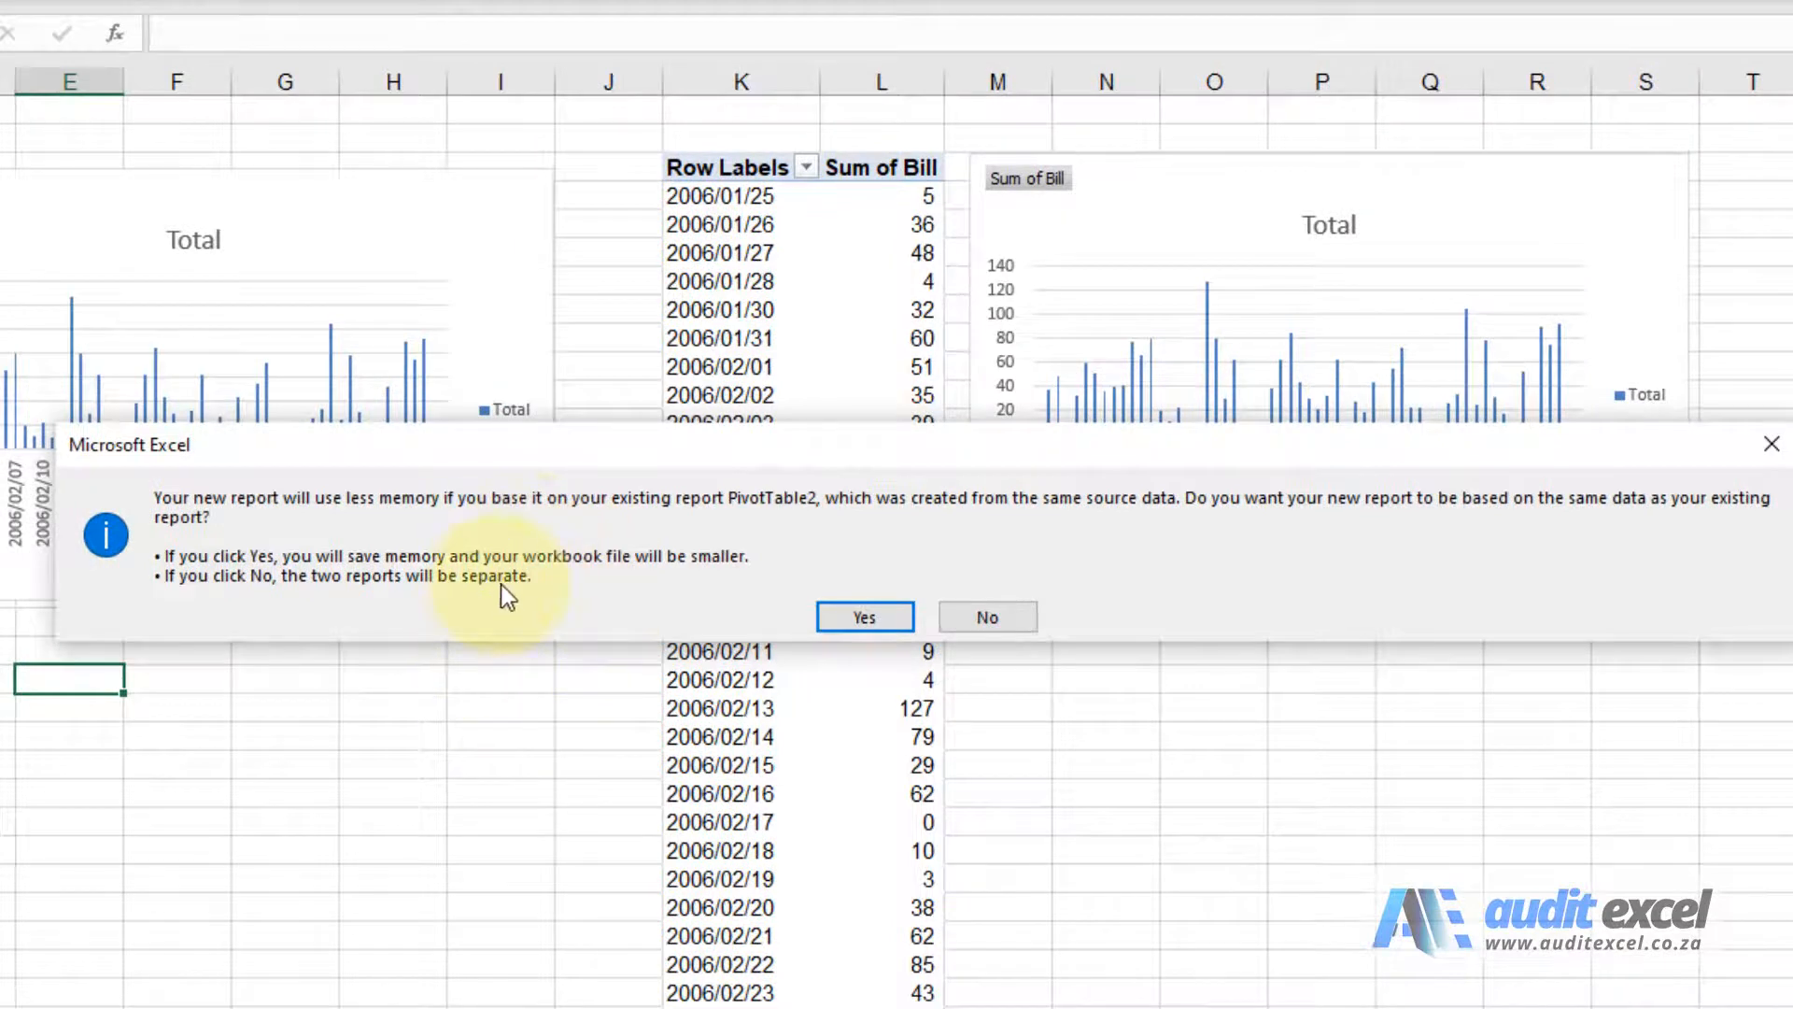
mouse_move(480, 600)
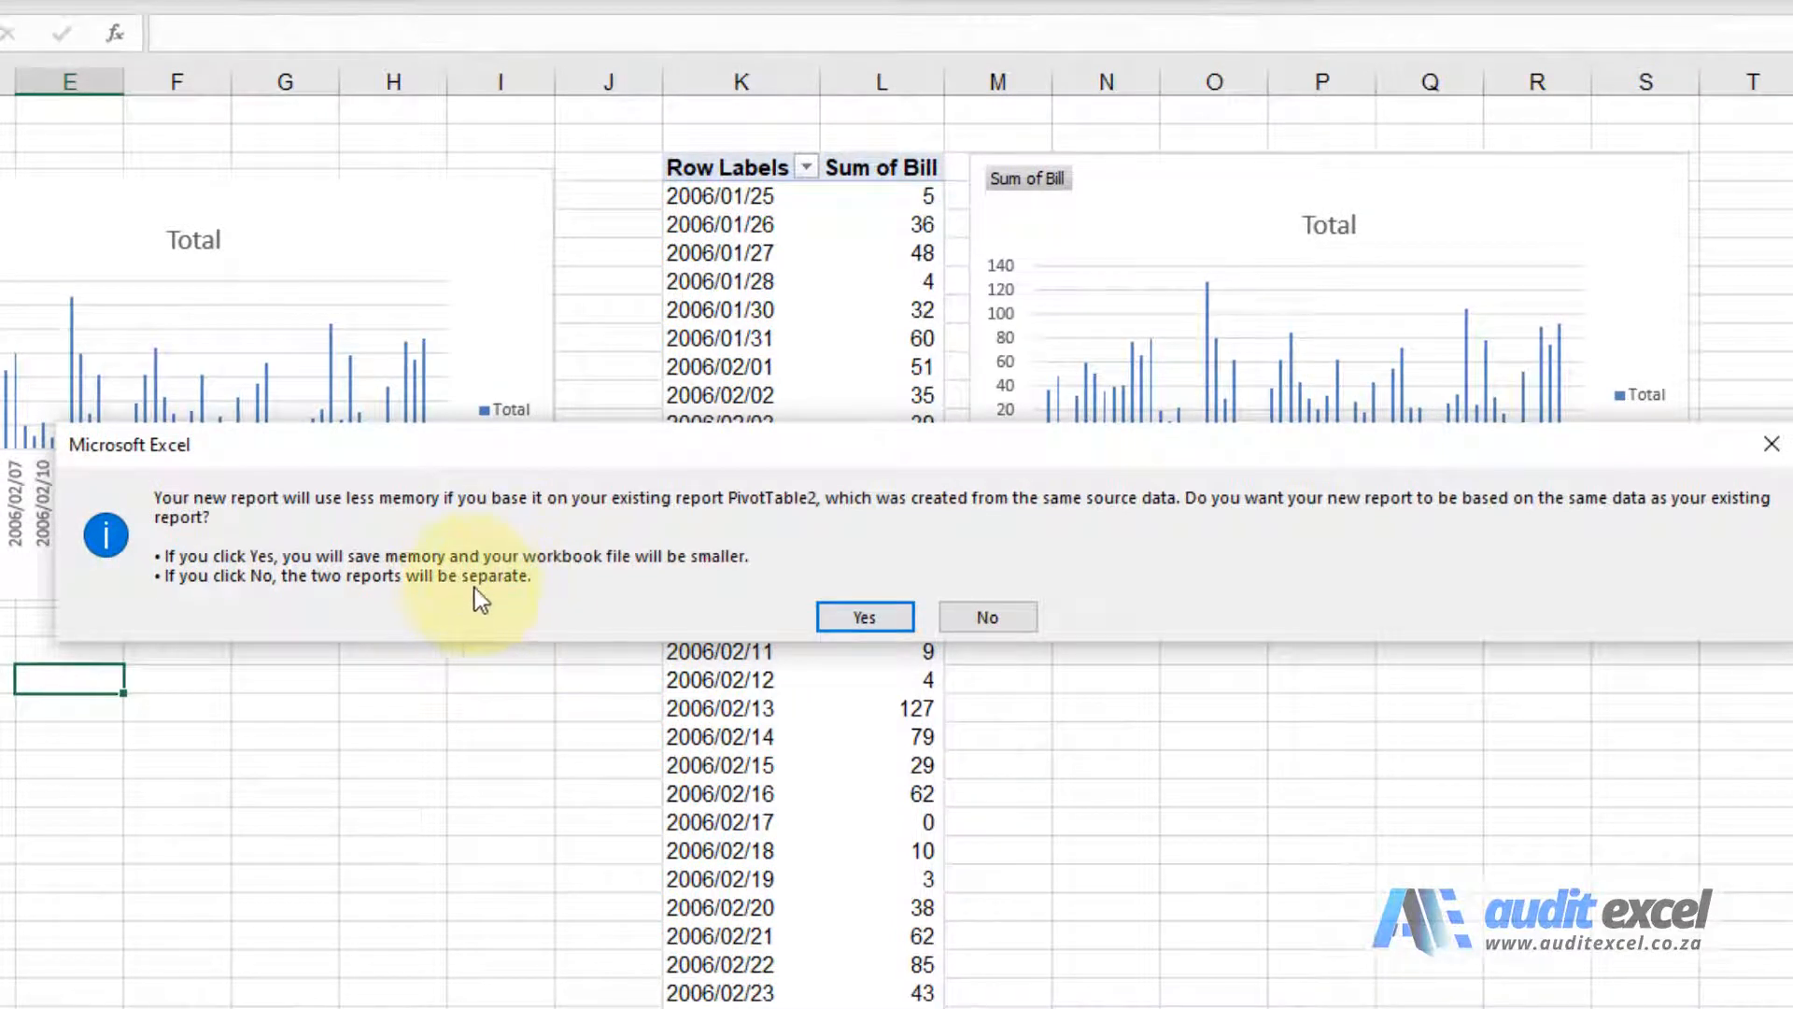
mouse_move(783, 337)
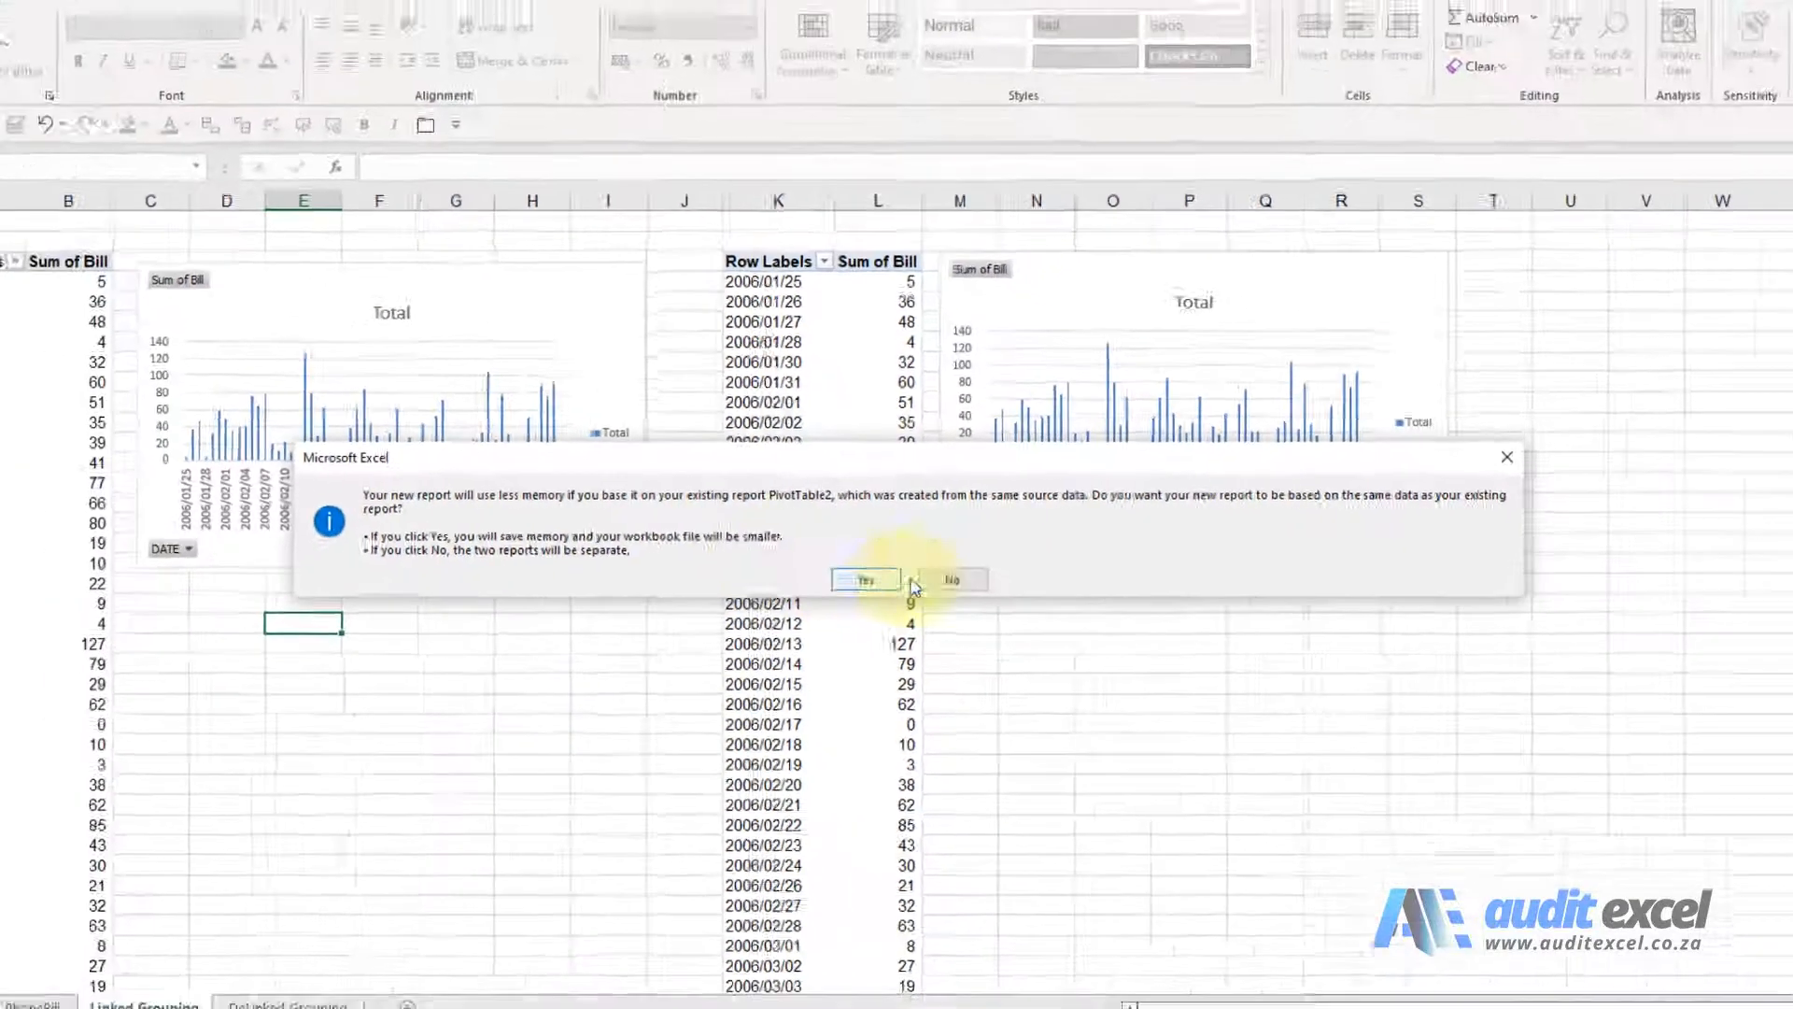
Decline sharing data and place the new empty pivot table at 'Linked Grouping'!$U$3
left_click(951, 579)
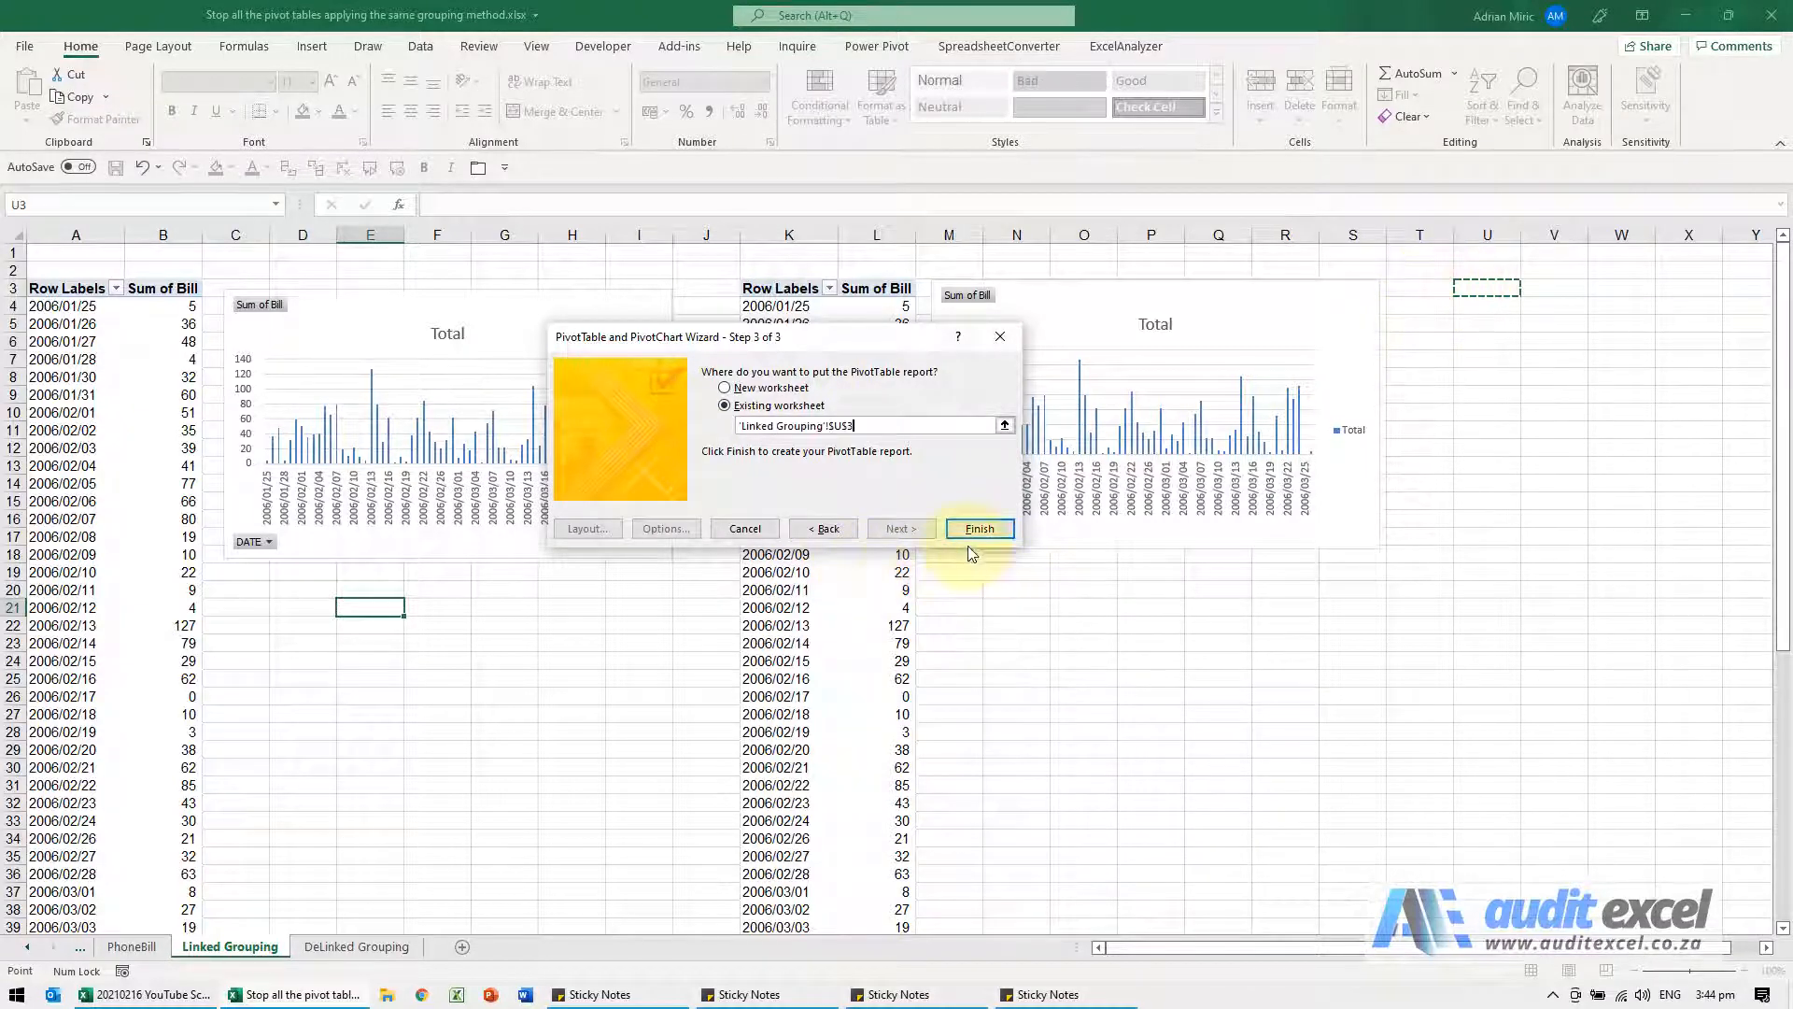
left_click(980, 529)
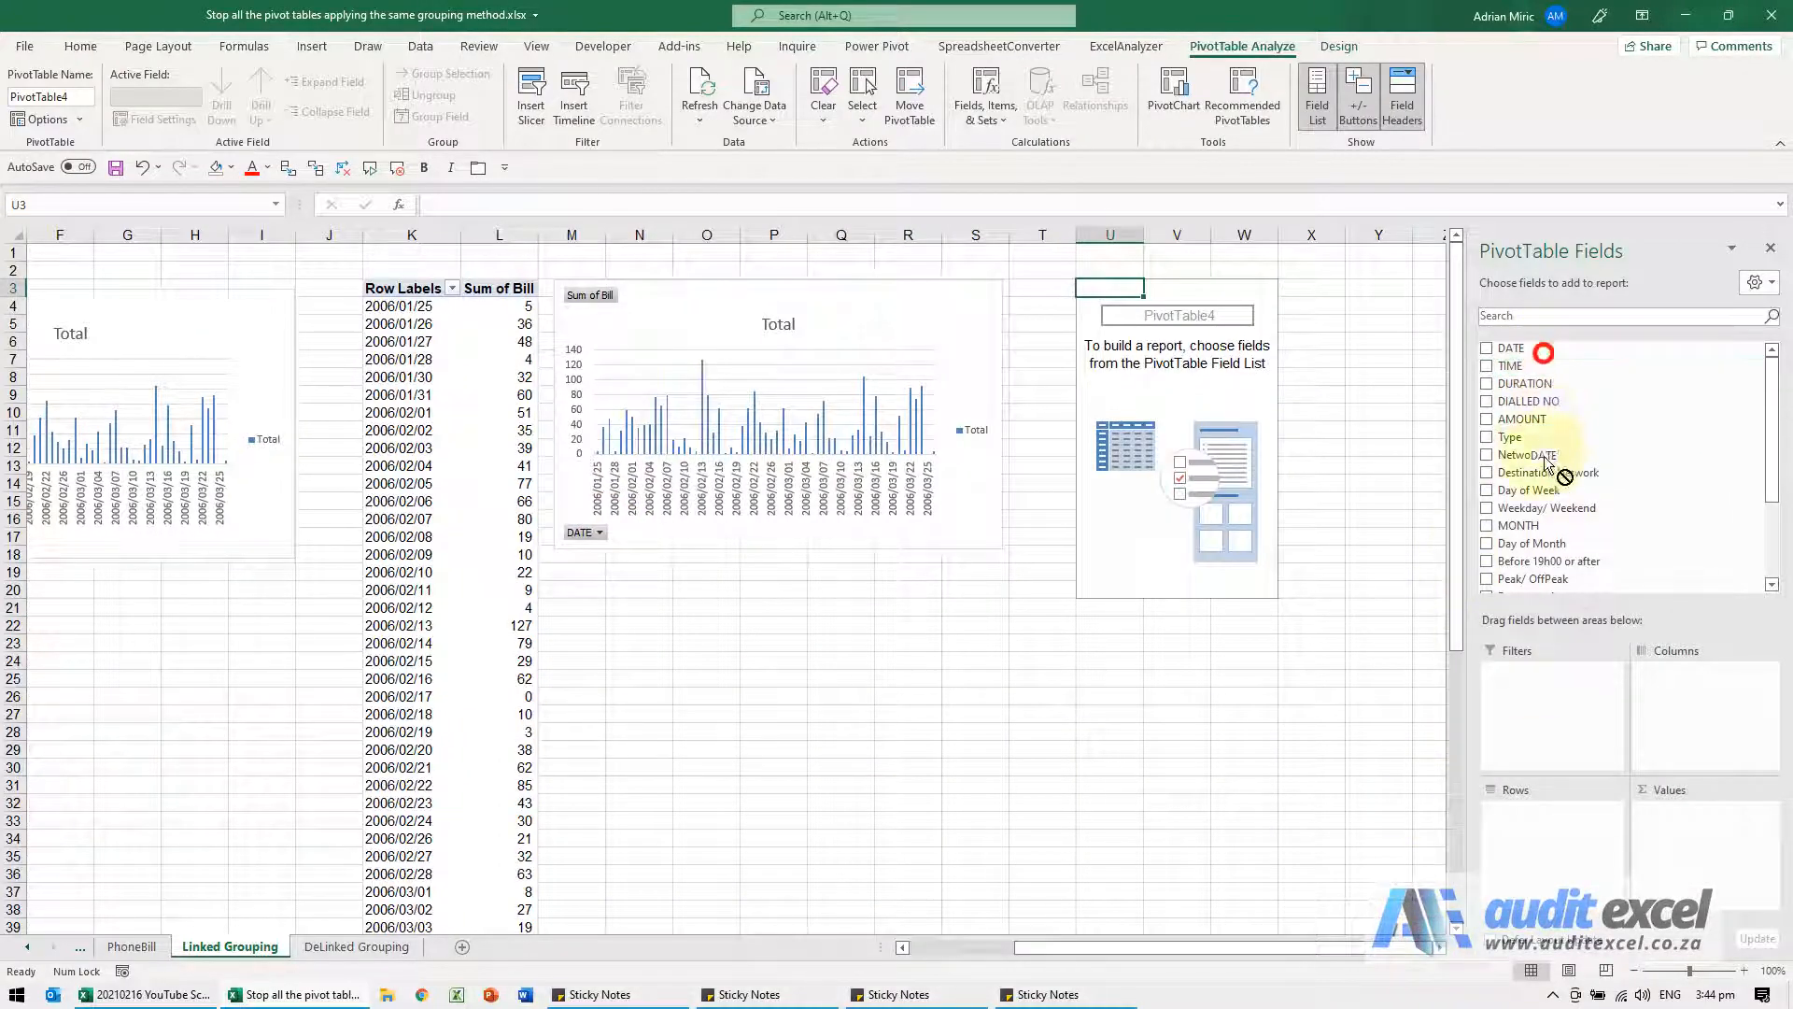
Add DATE to the new pivot table and group its dates by Months and Years
left_click(1486, 348)
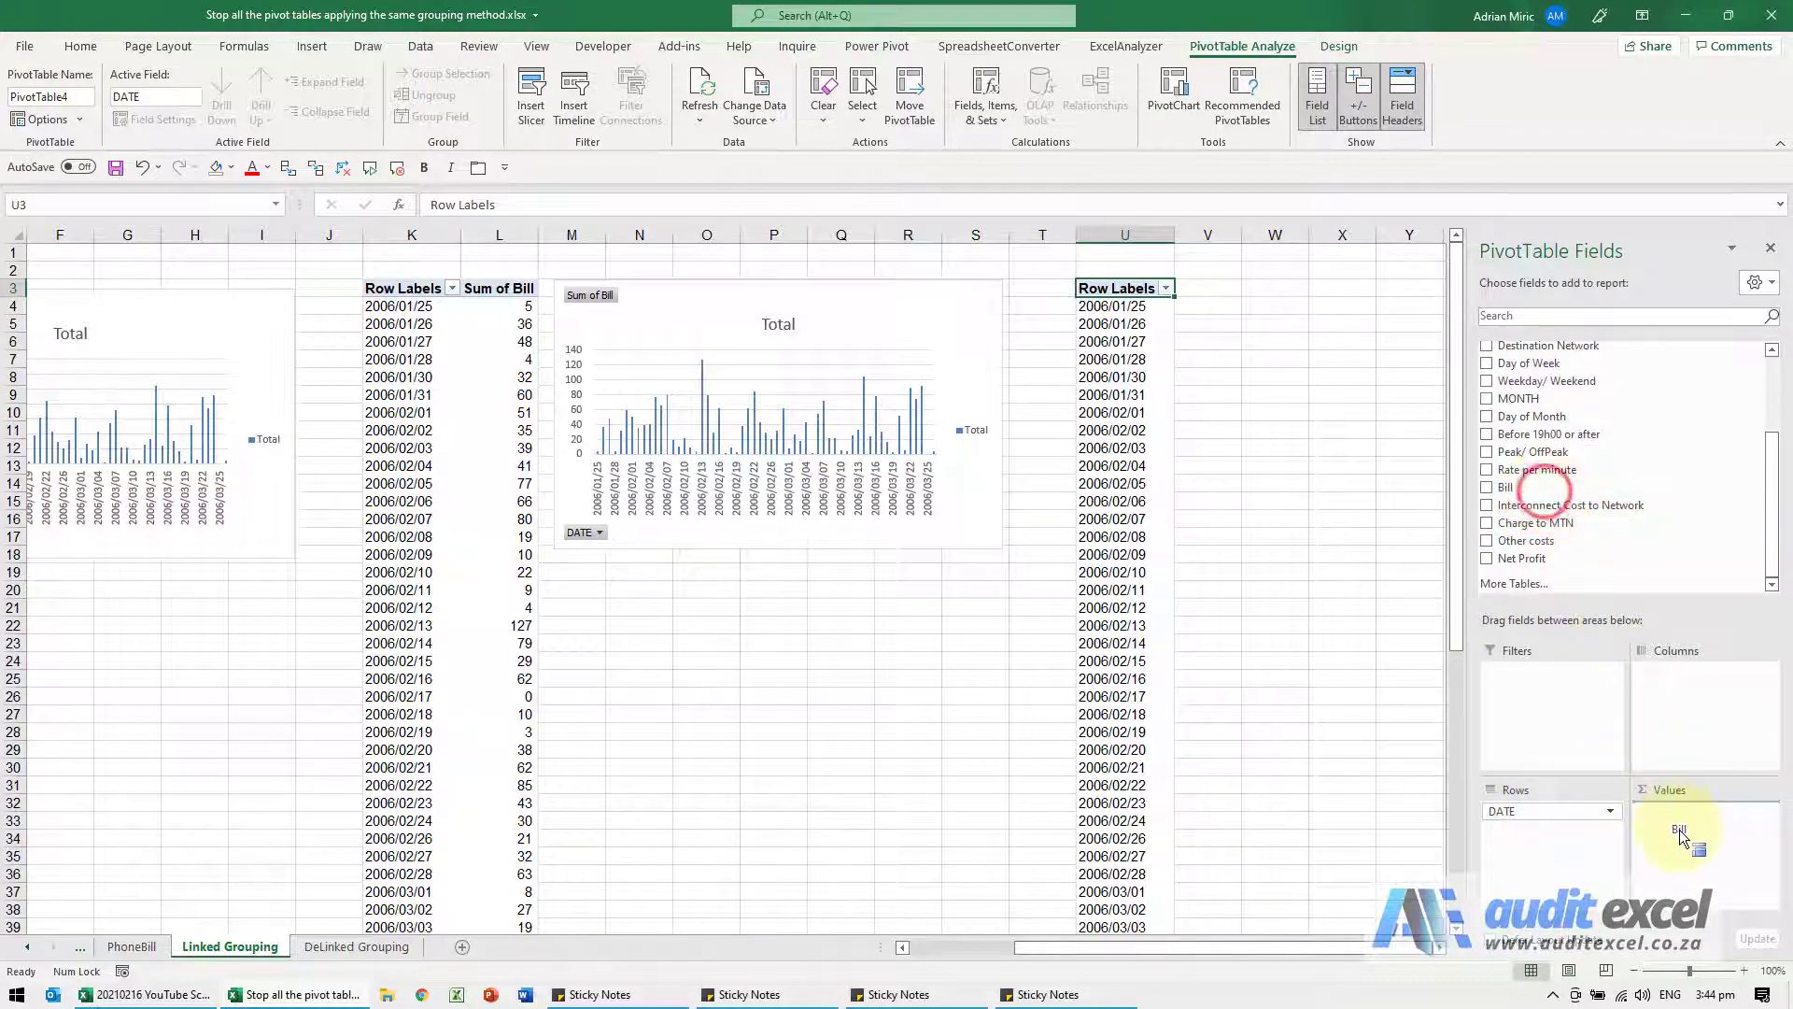
left_click(1487, 487)
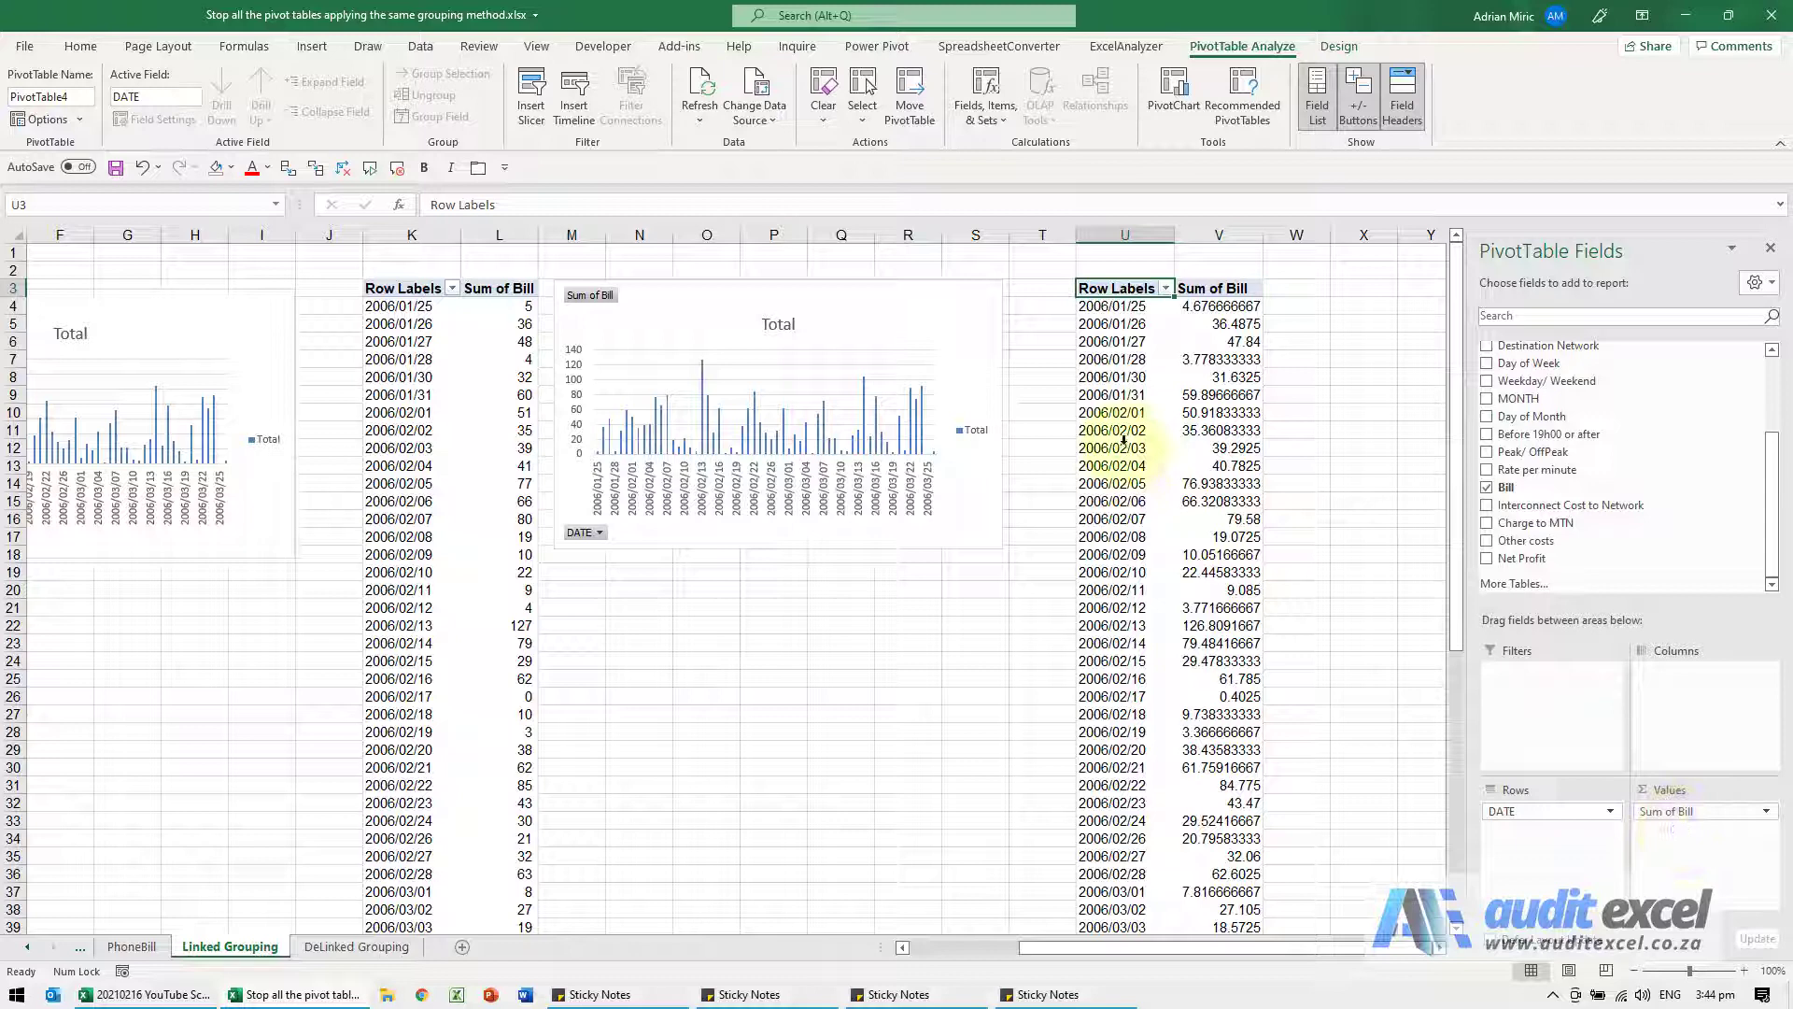
right_click(1111, 429)
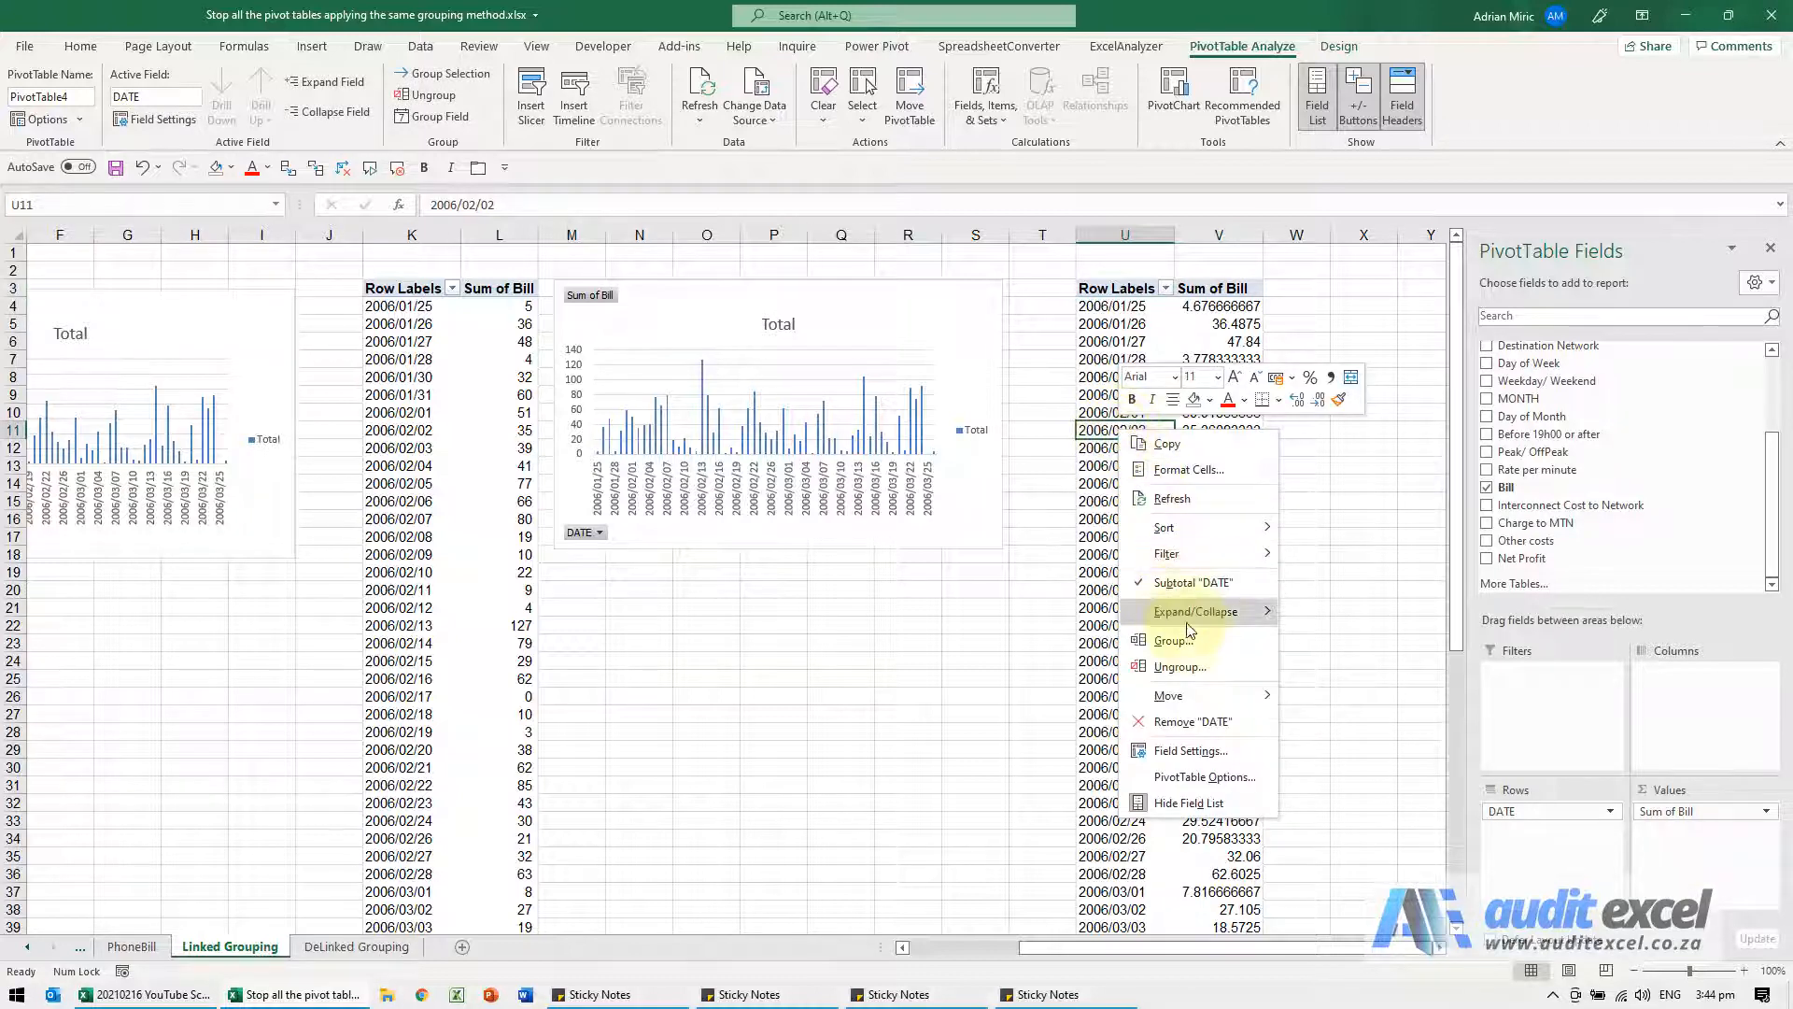
left_click(1174, 639)
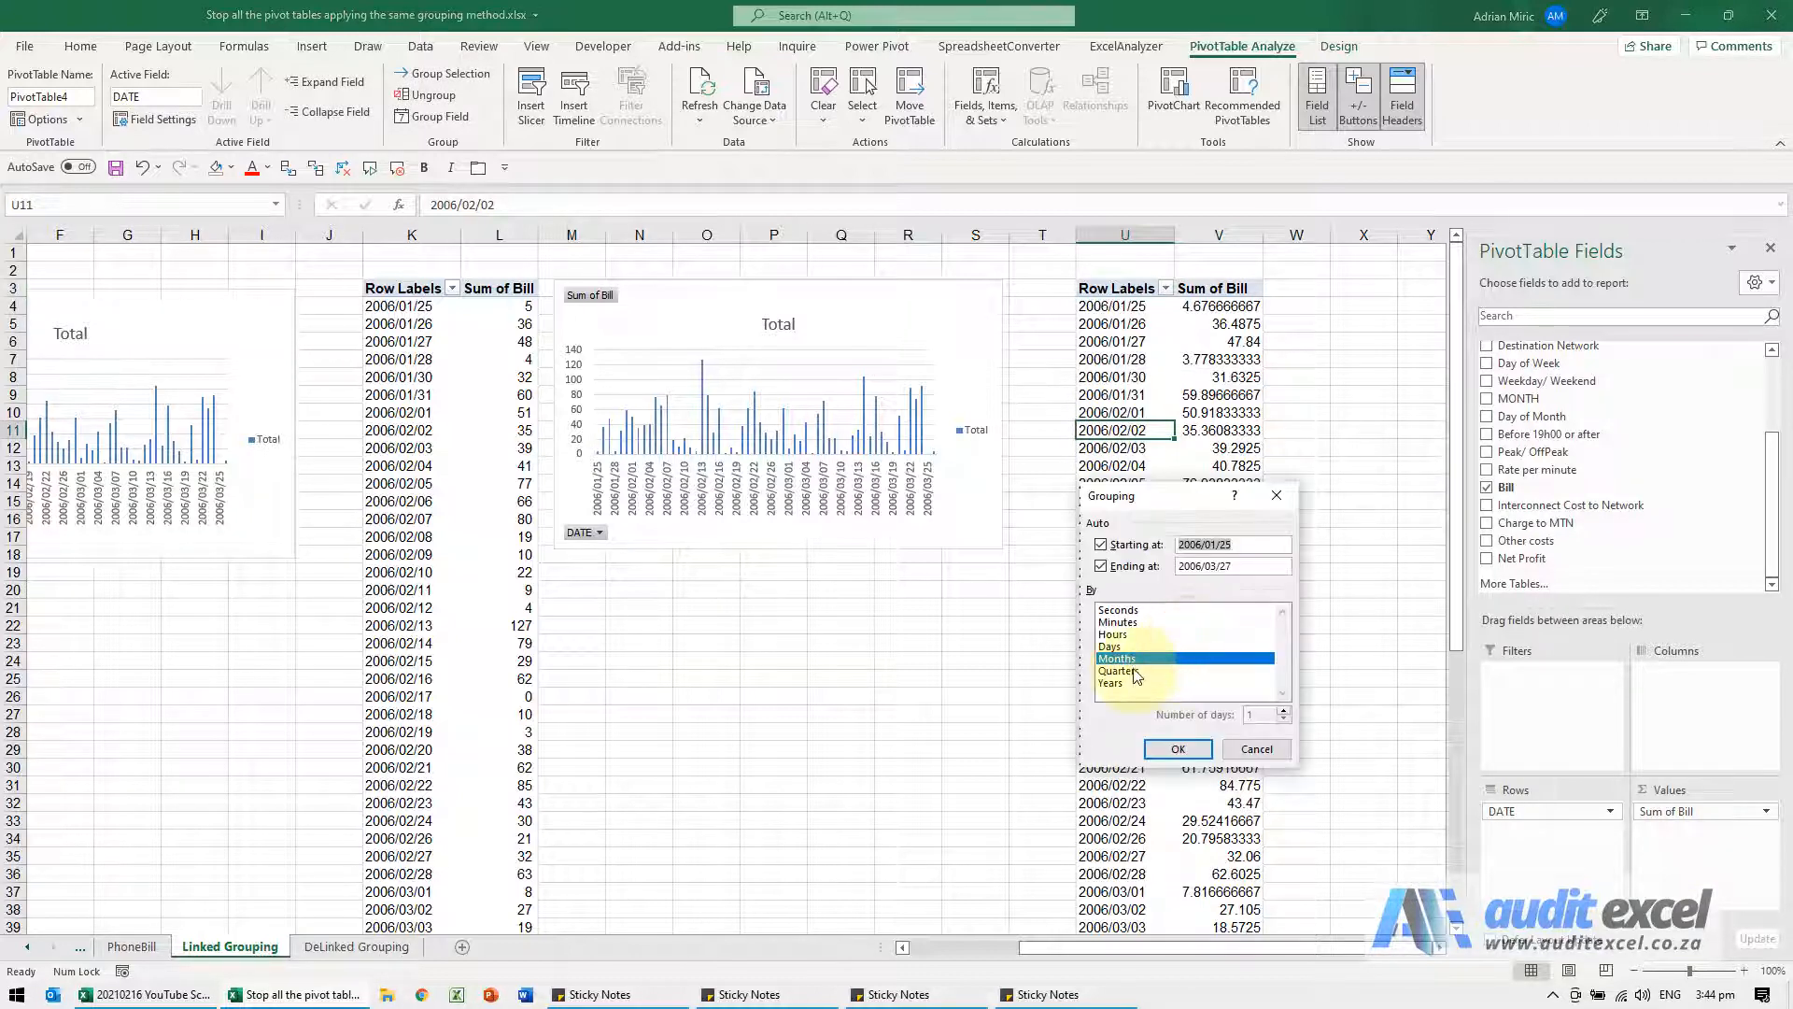
left_click(1178, 748)
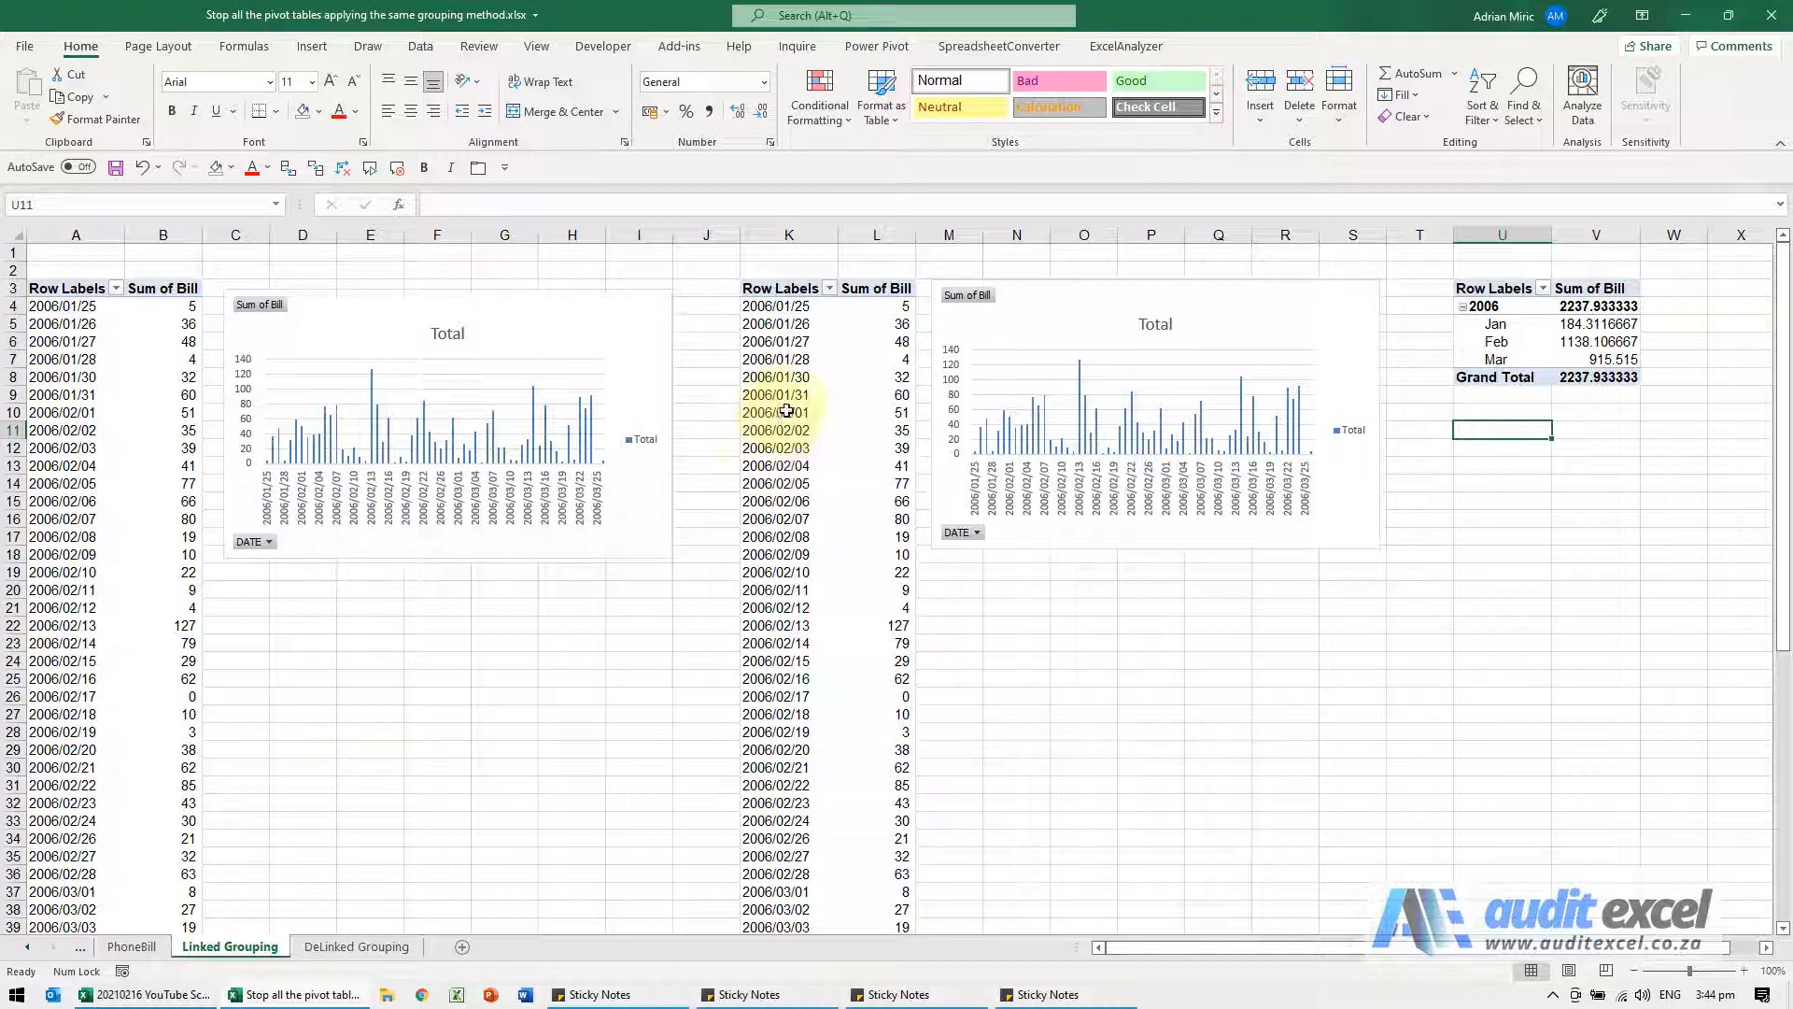
Rebuild the middle pivot table through the wizard with source range PhoneBill!$A$2:$T$934
left_click(787, 411)
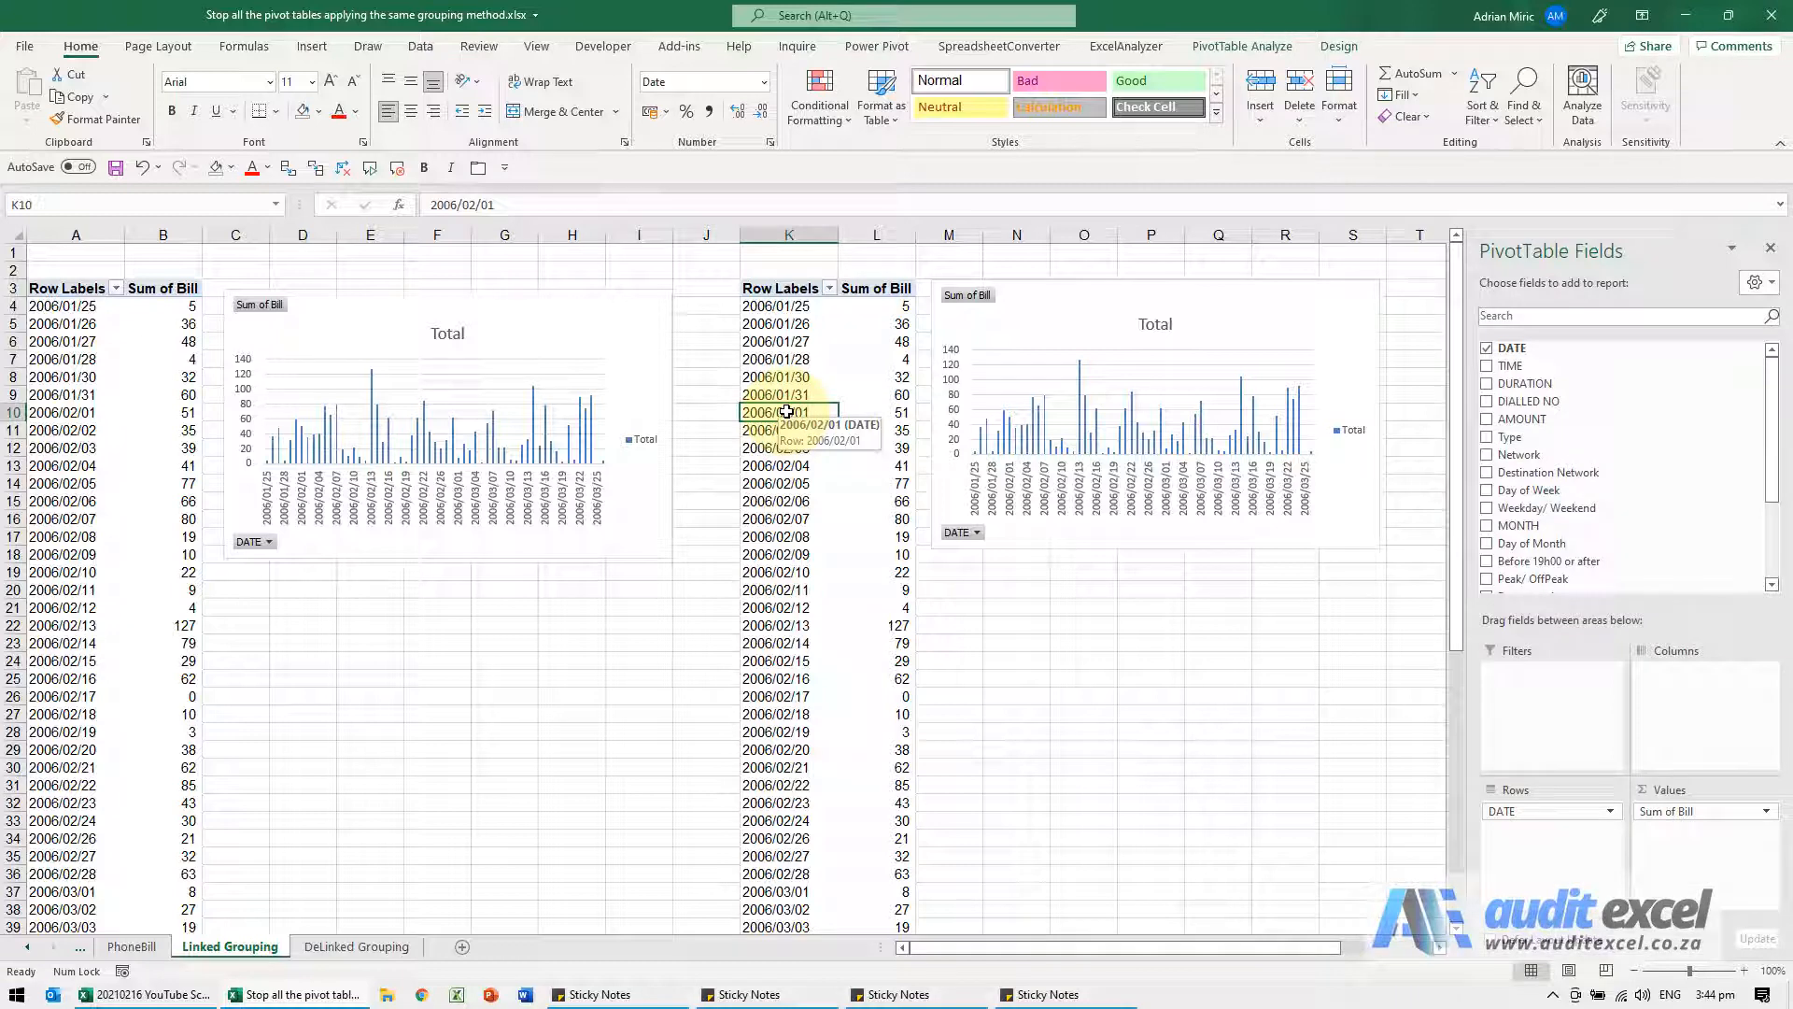
key("alt+d+p")
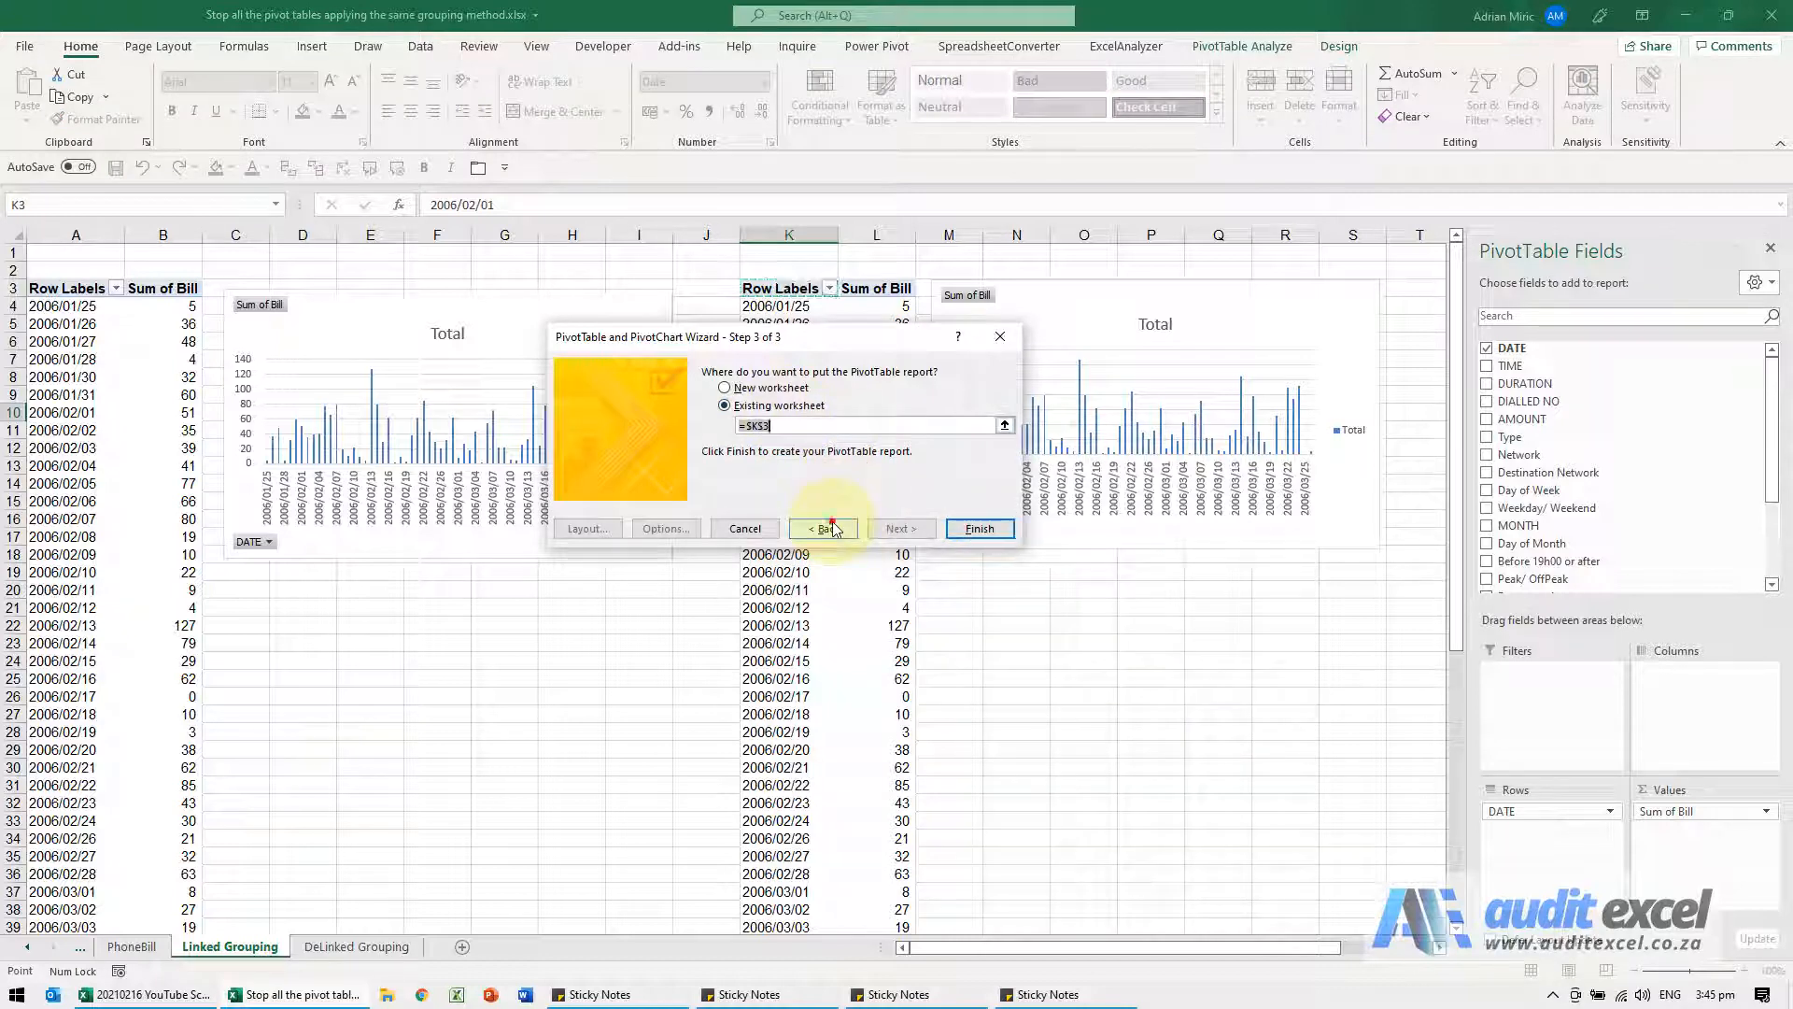
left_click(823, 529)
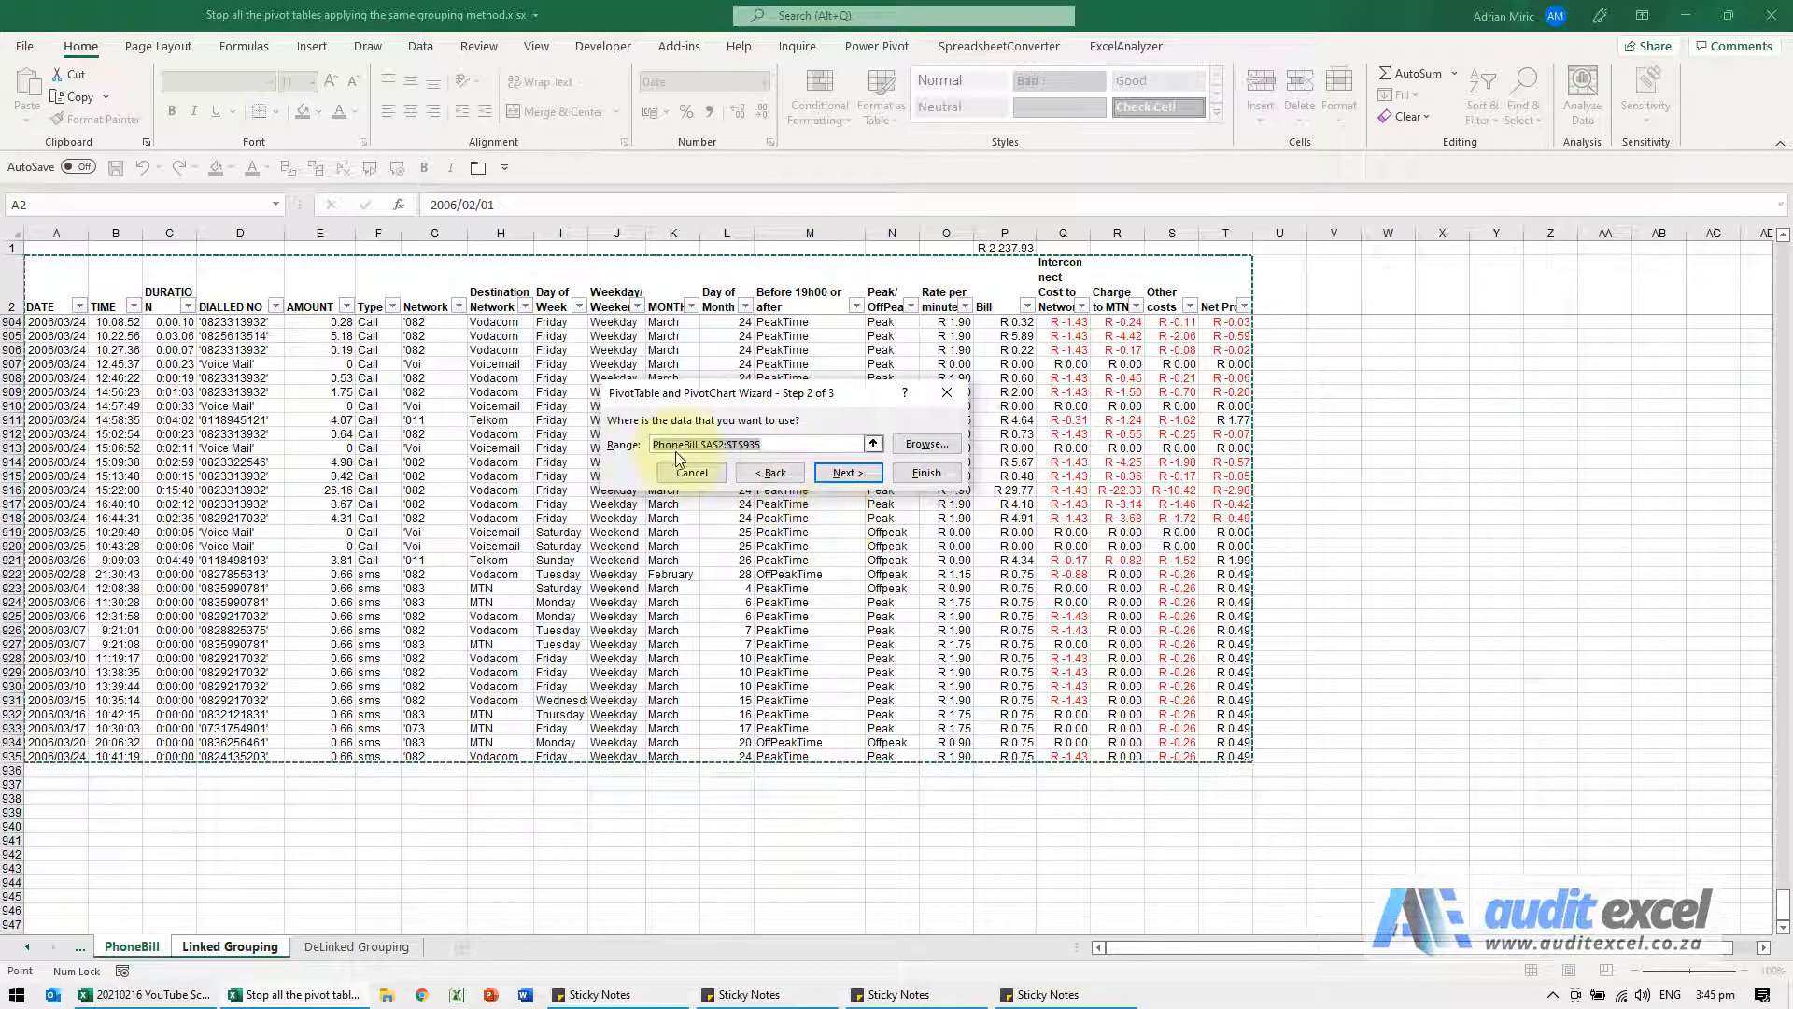
left_click(772, 444)
type("4")
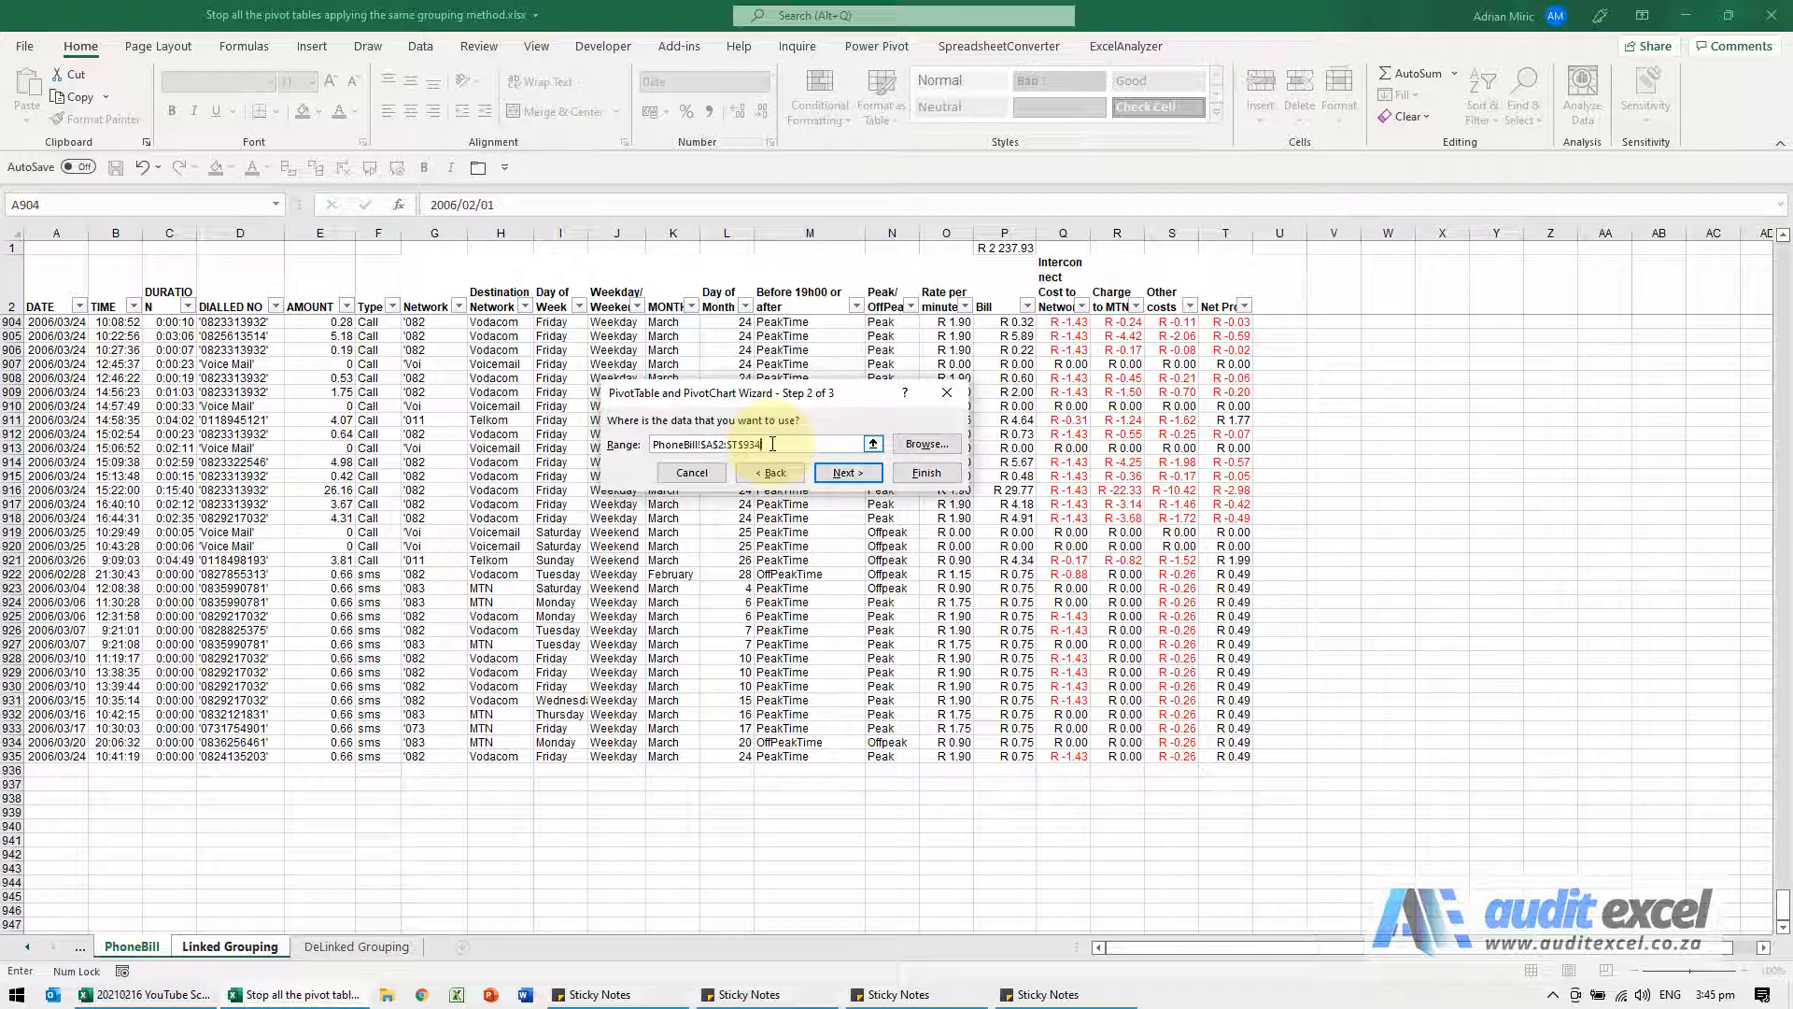
left_click(847, 472)
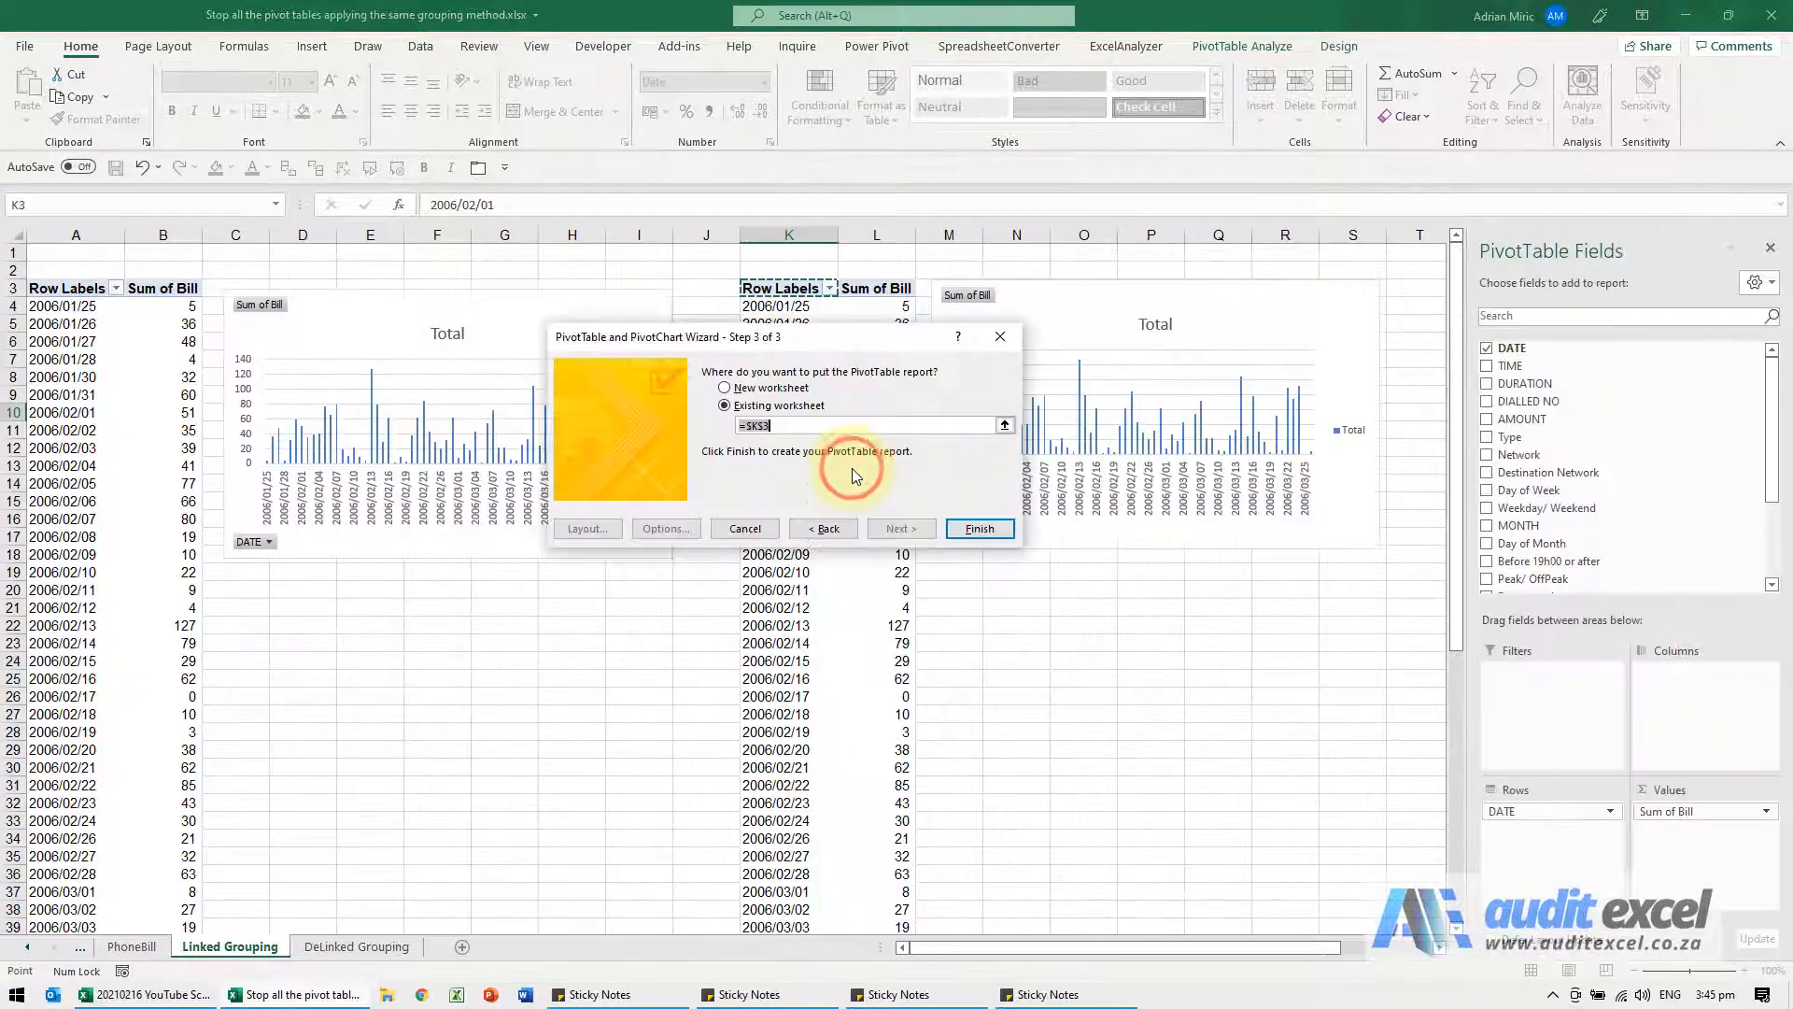
left_click(980, 529)
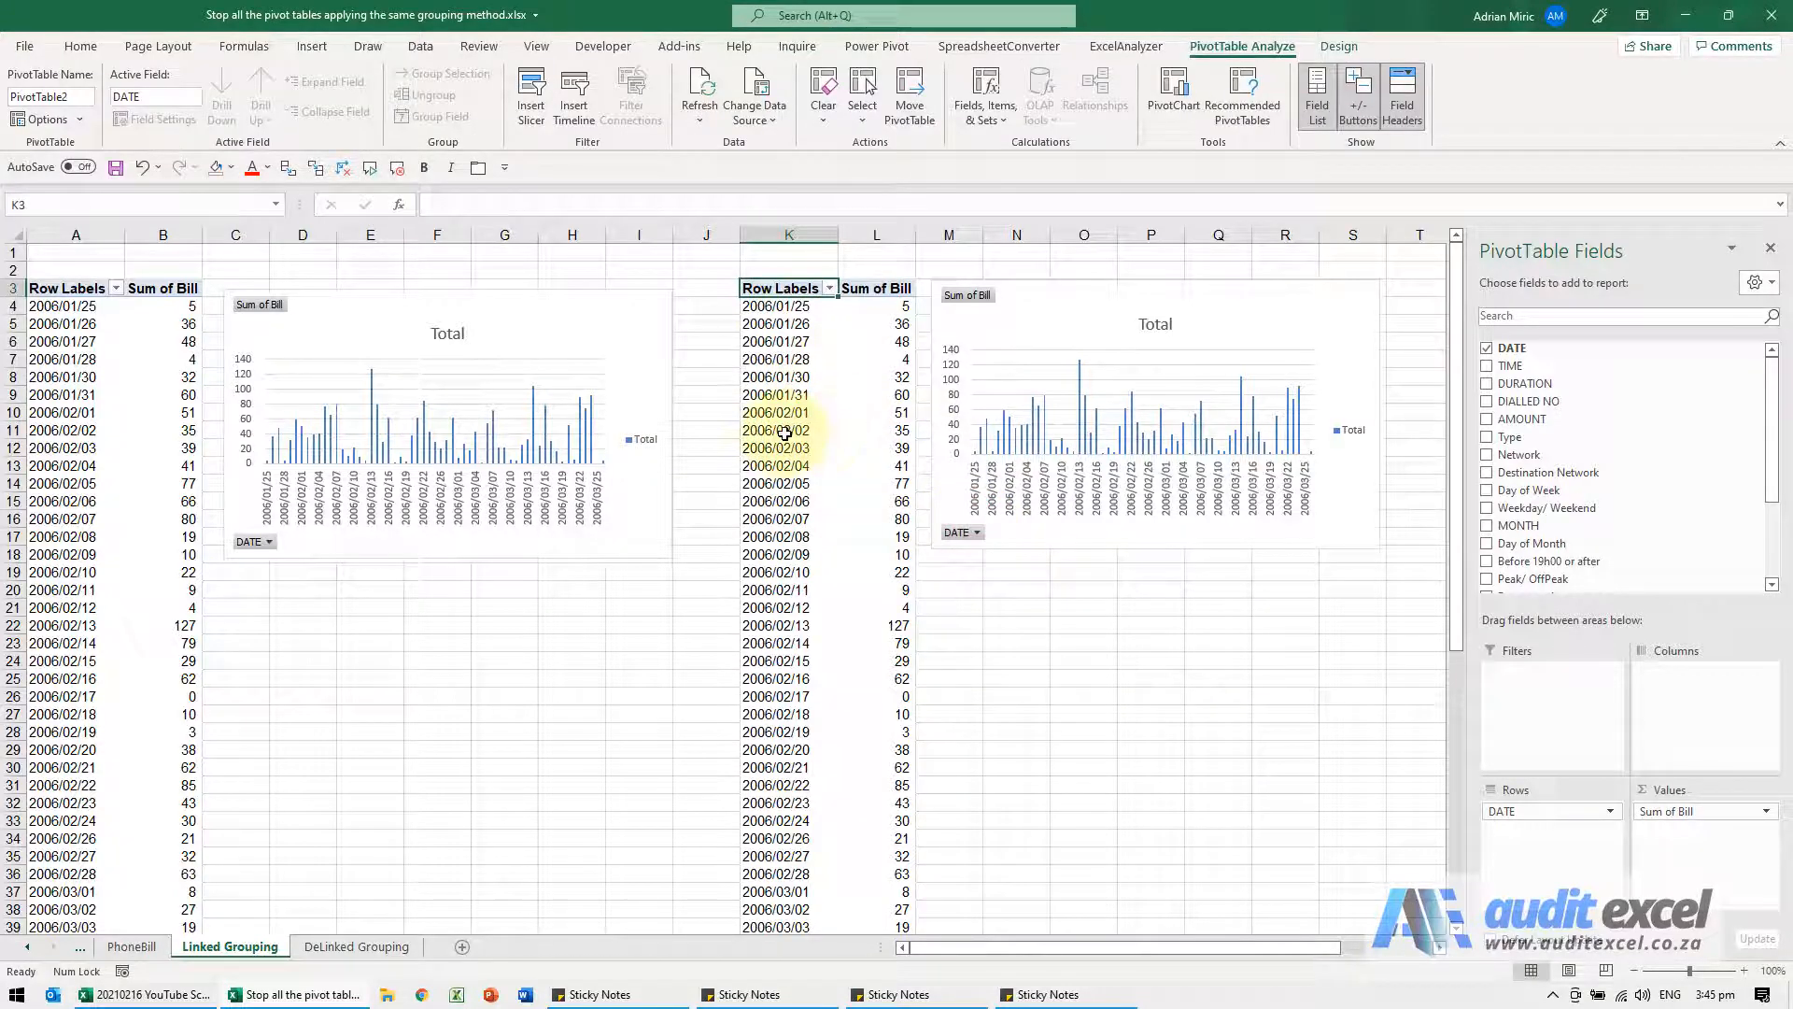
mouse_move(785, 431)
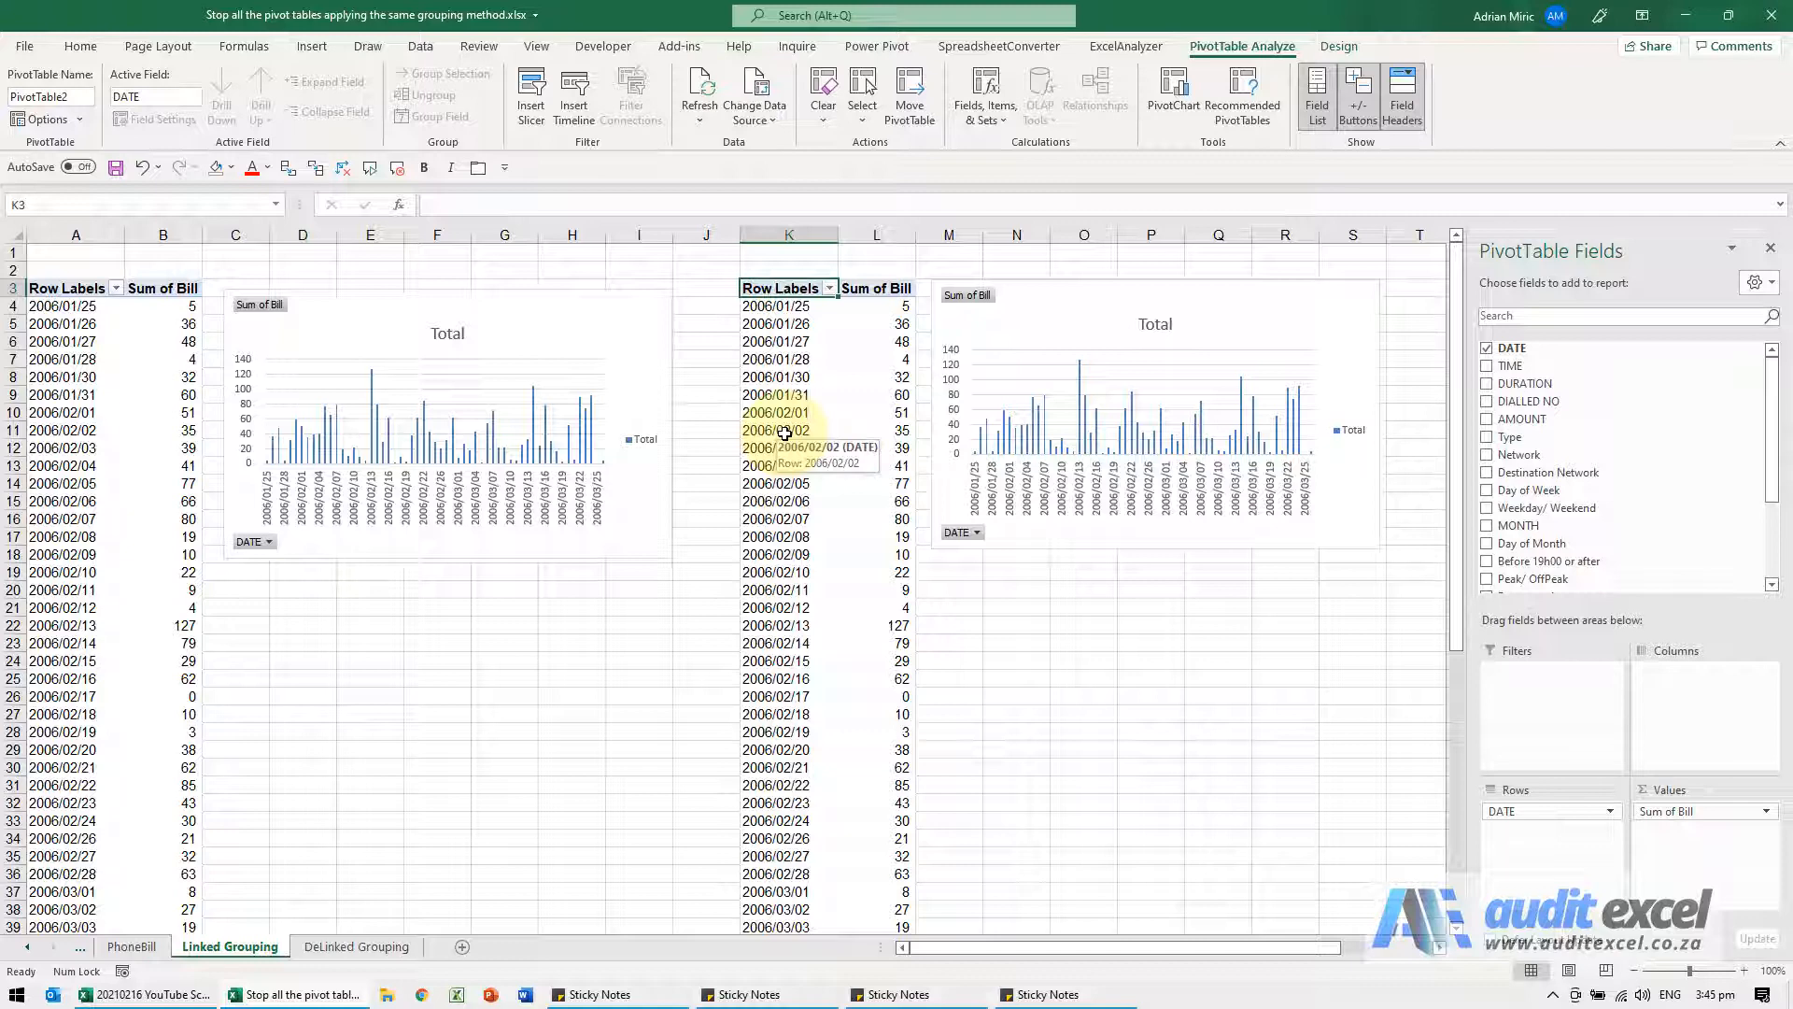
Rebuild the middle pivot table with its PhoneBill range restored to $A$2:$T$935
left_click(783, 429)
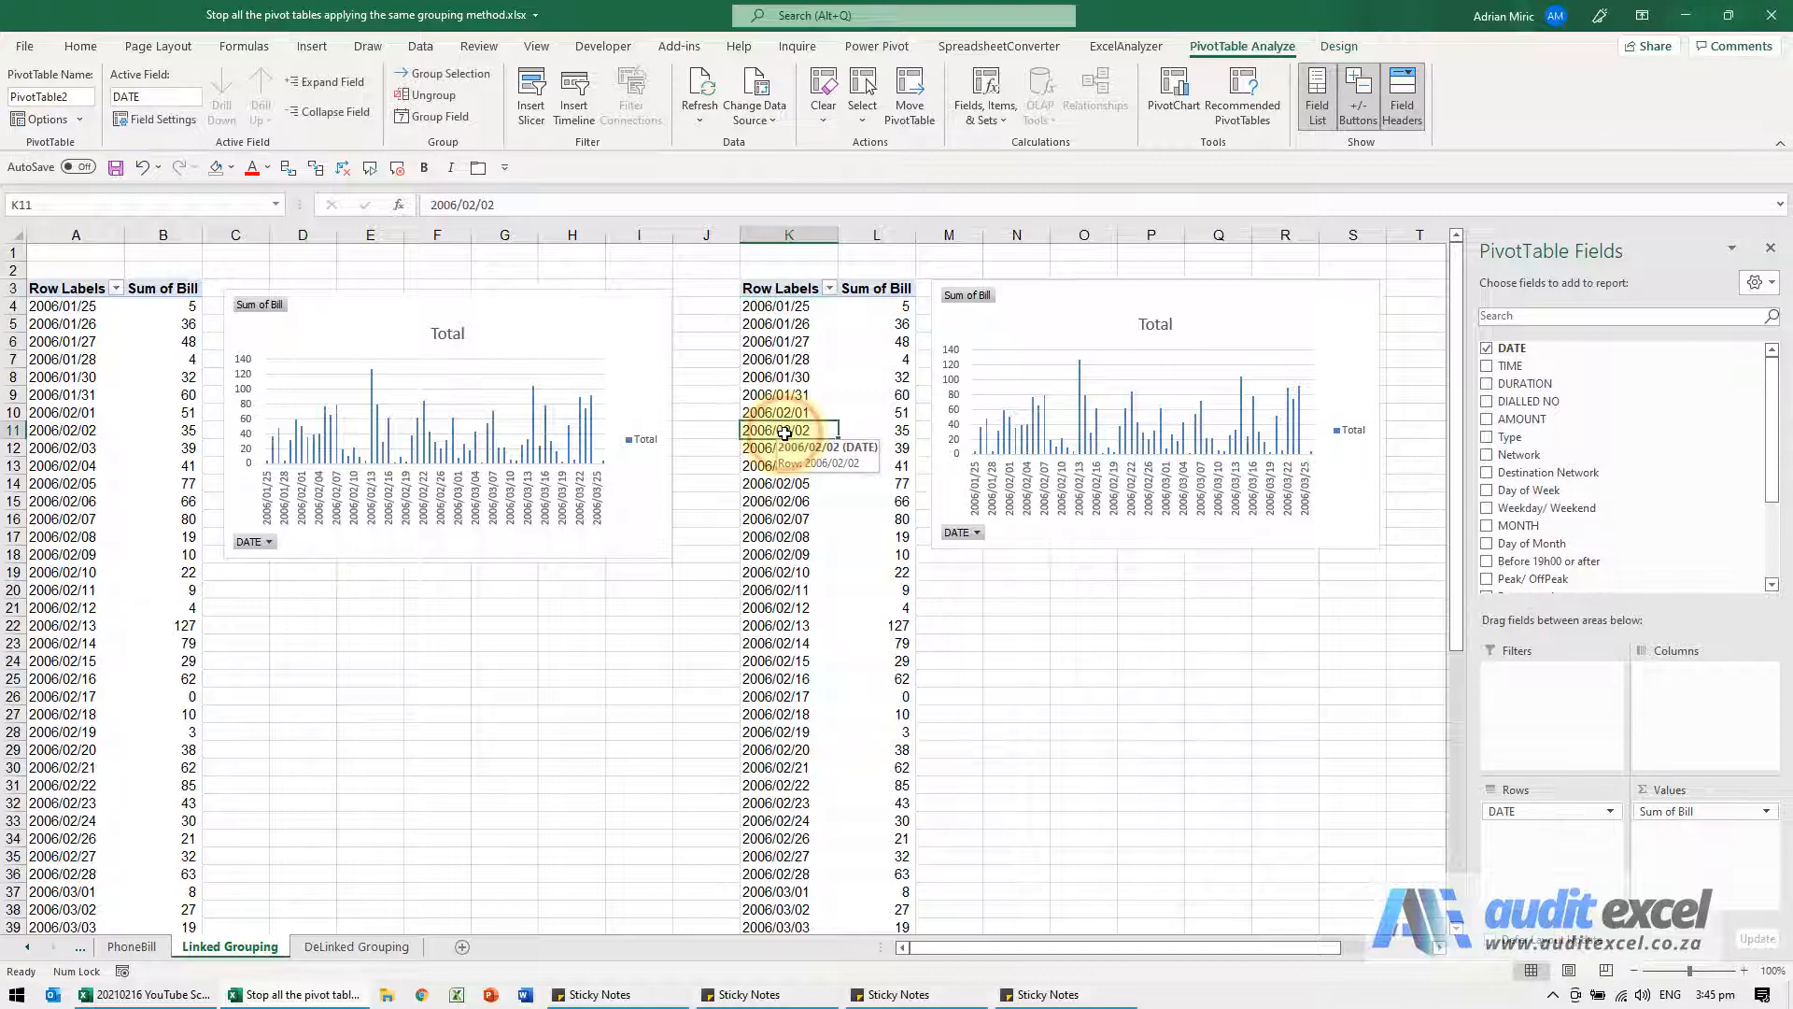
key("alt+d+p")
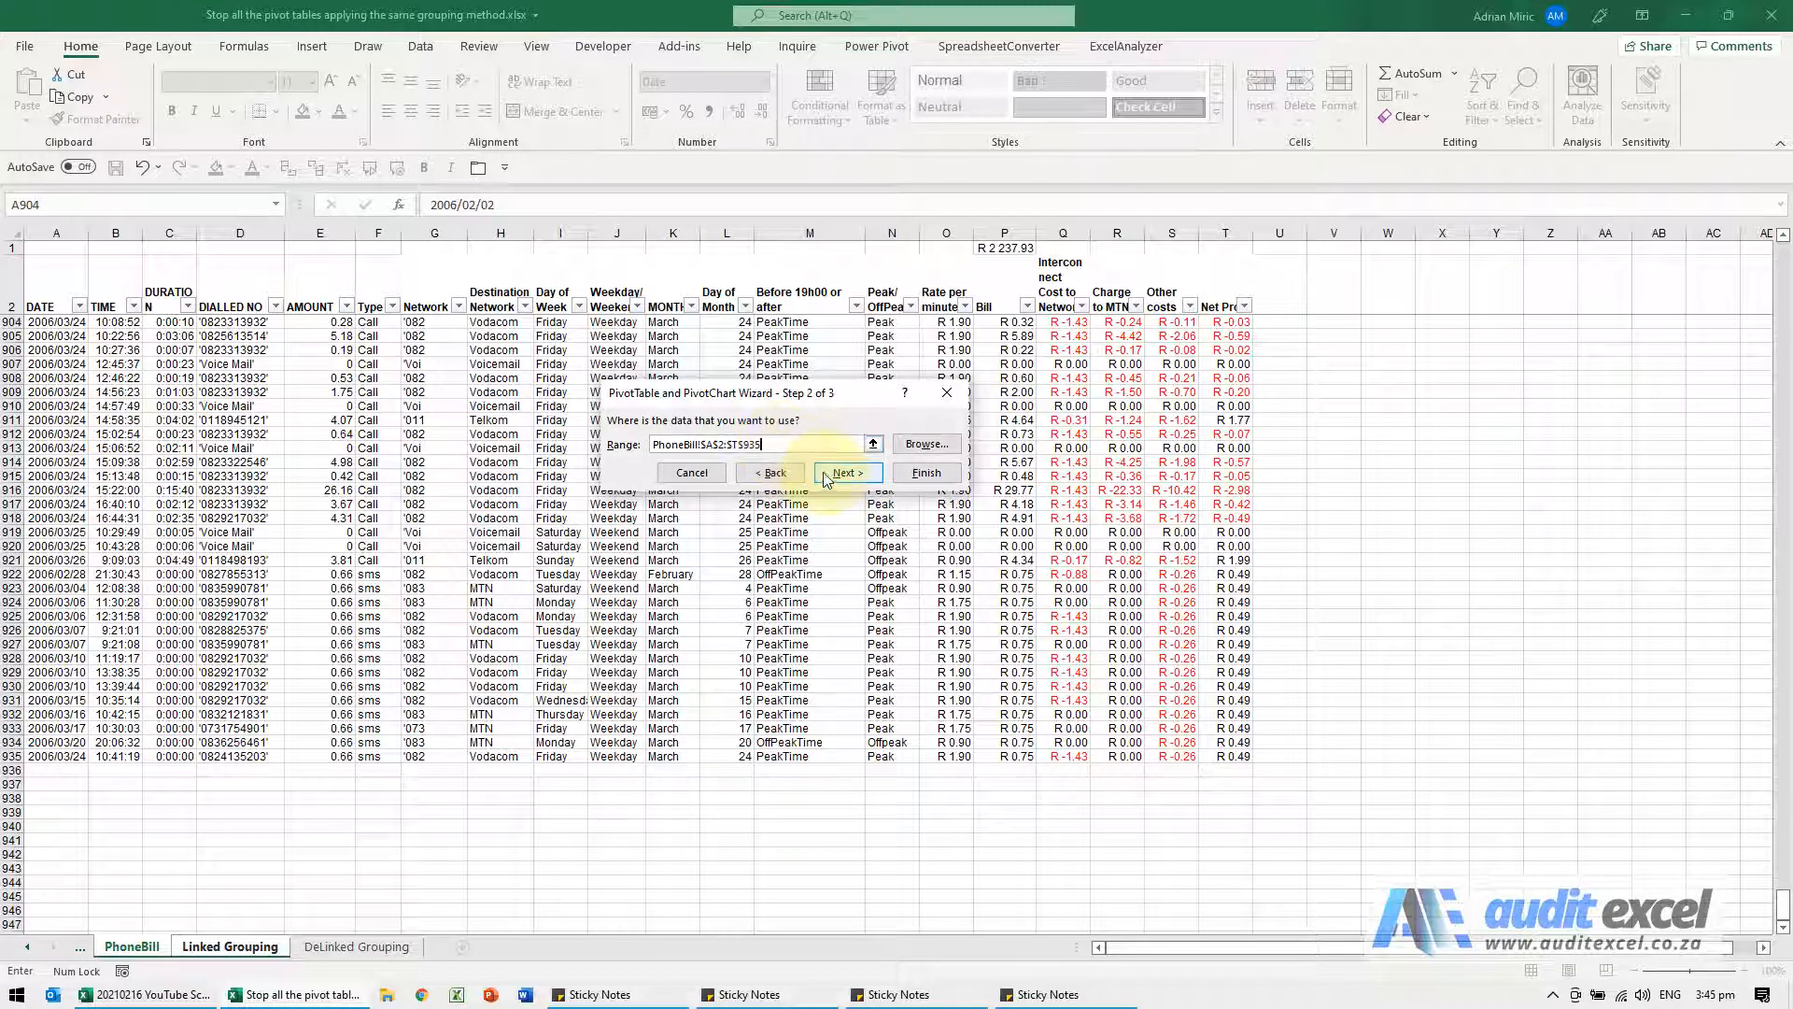
left_click(848, 473)
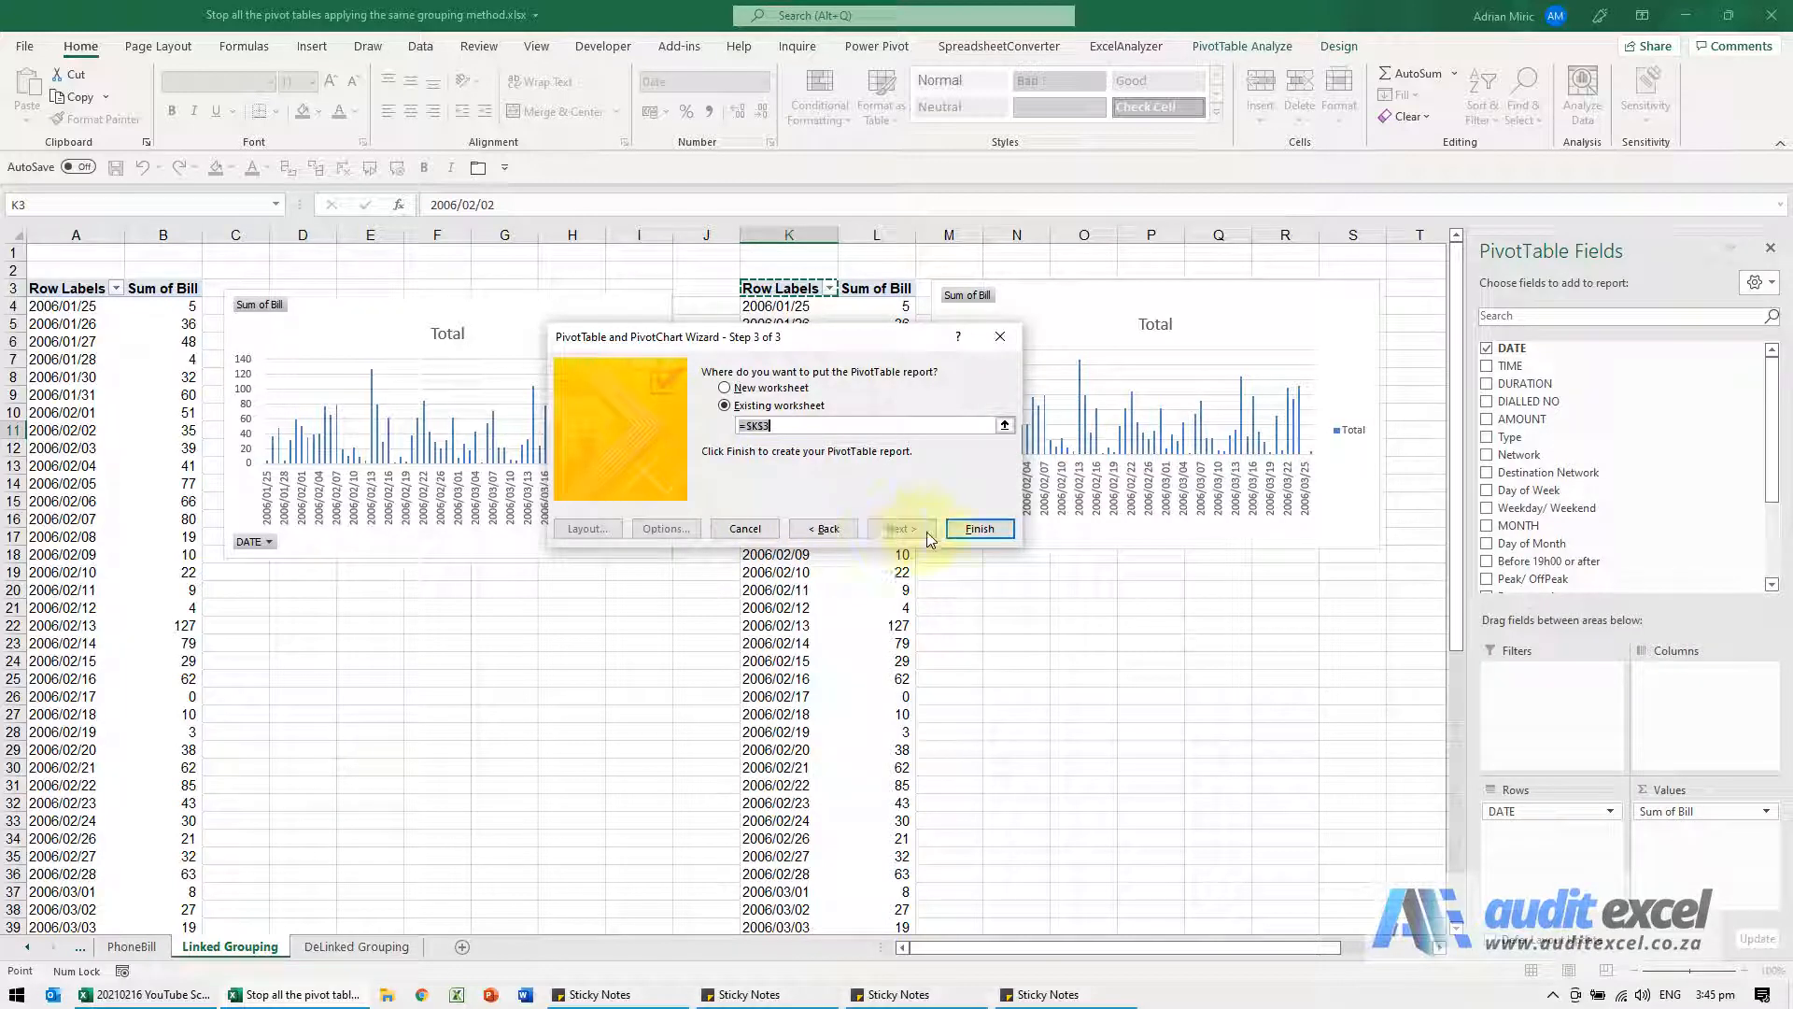
left_click(979, 529)
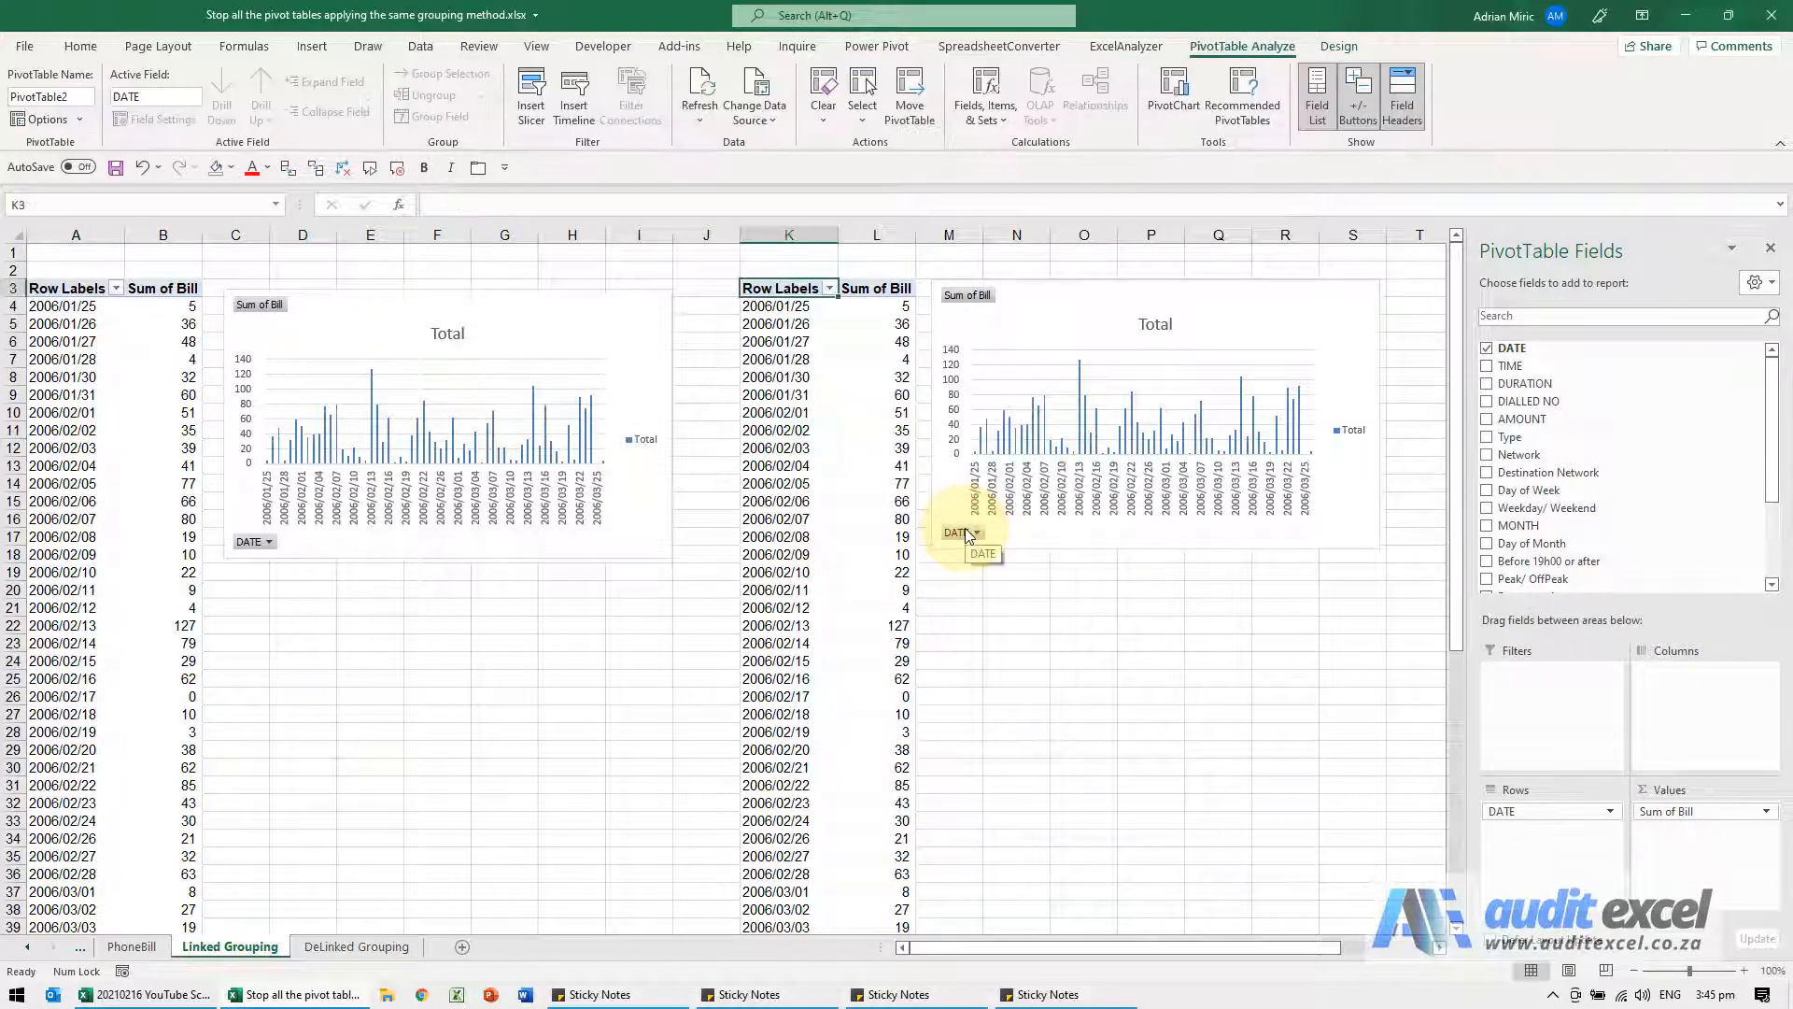
Group the left pivot's dates by Months and Years, then confirm the middle pivot stays daily
right_click(61, 430)
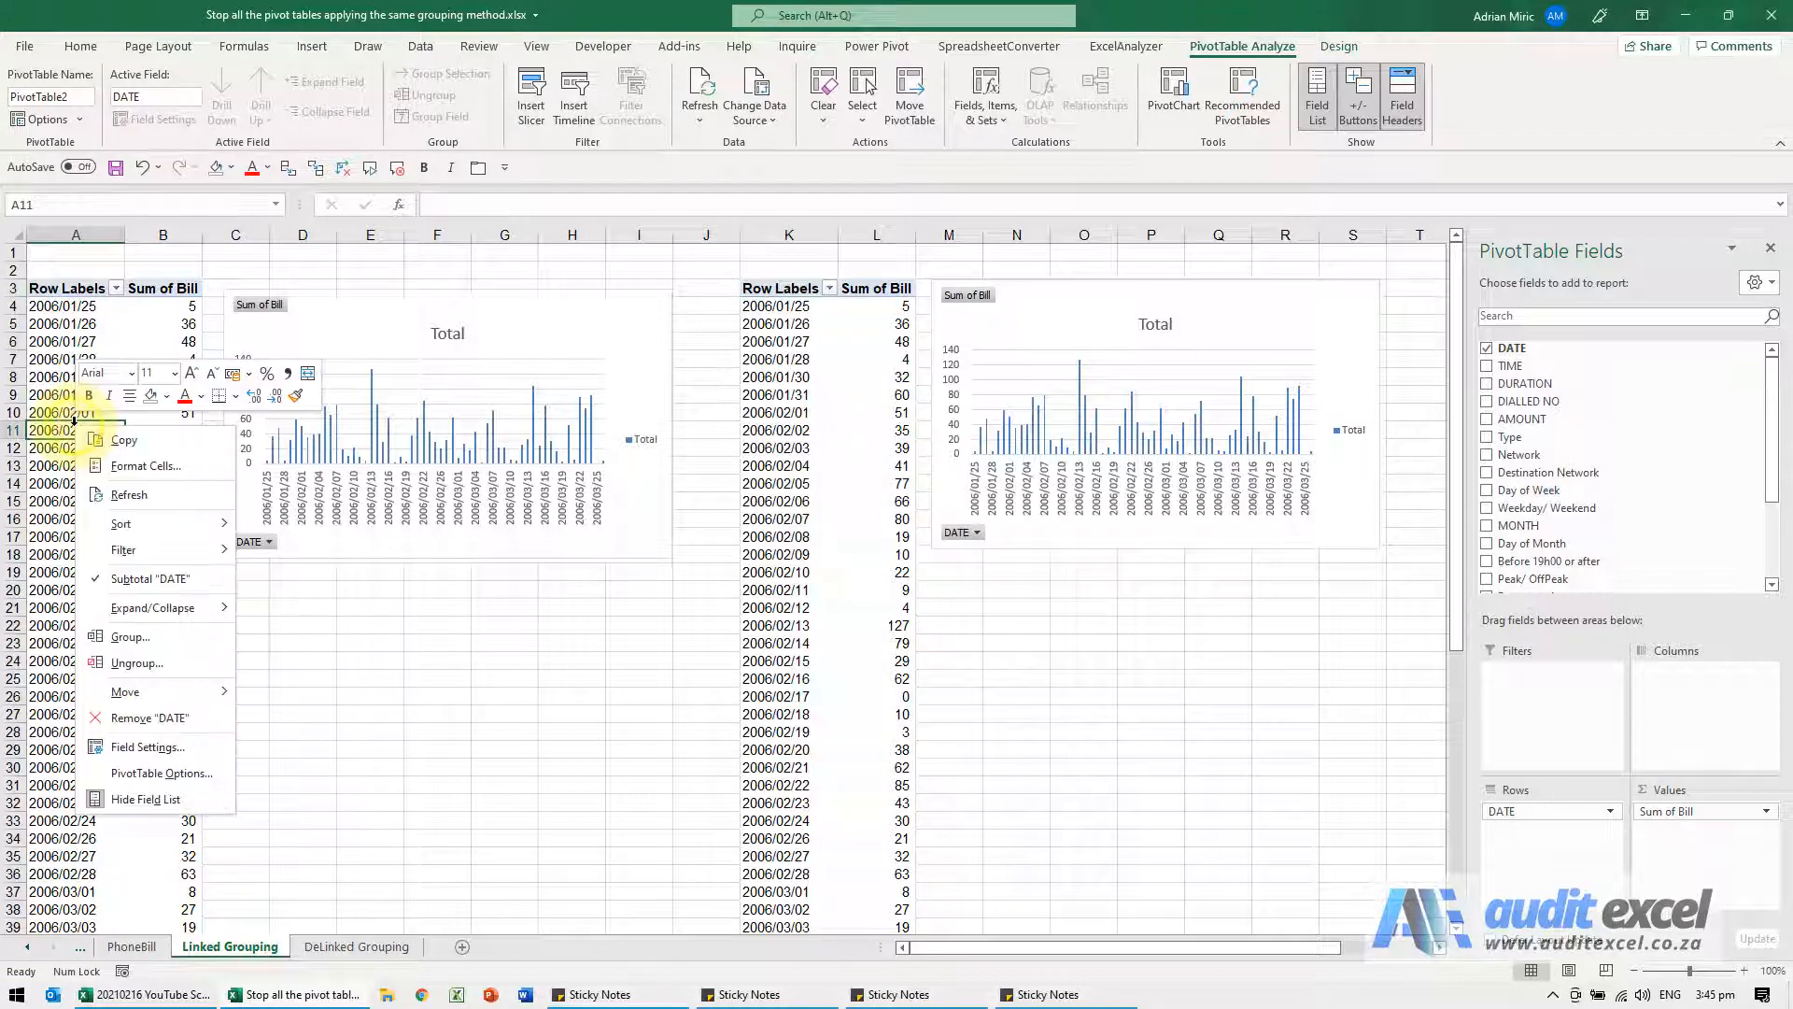
left_click(130, 636)
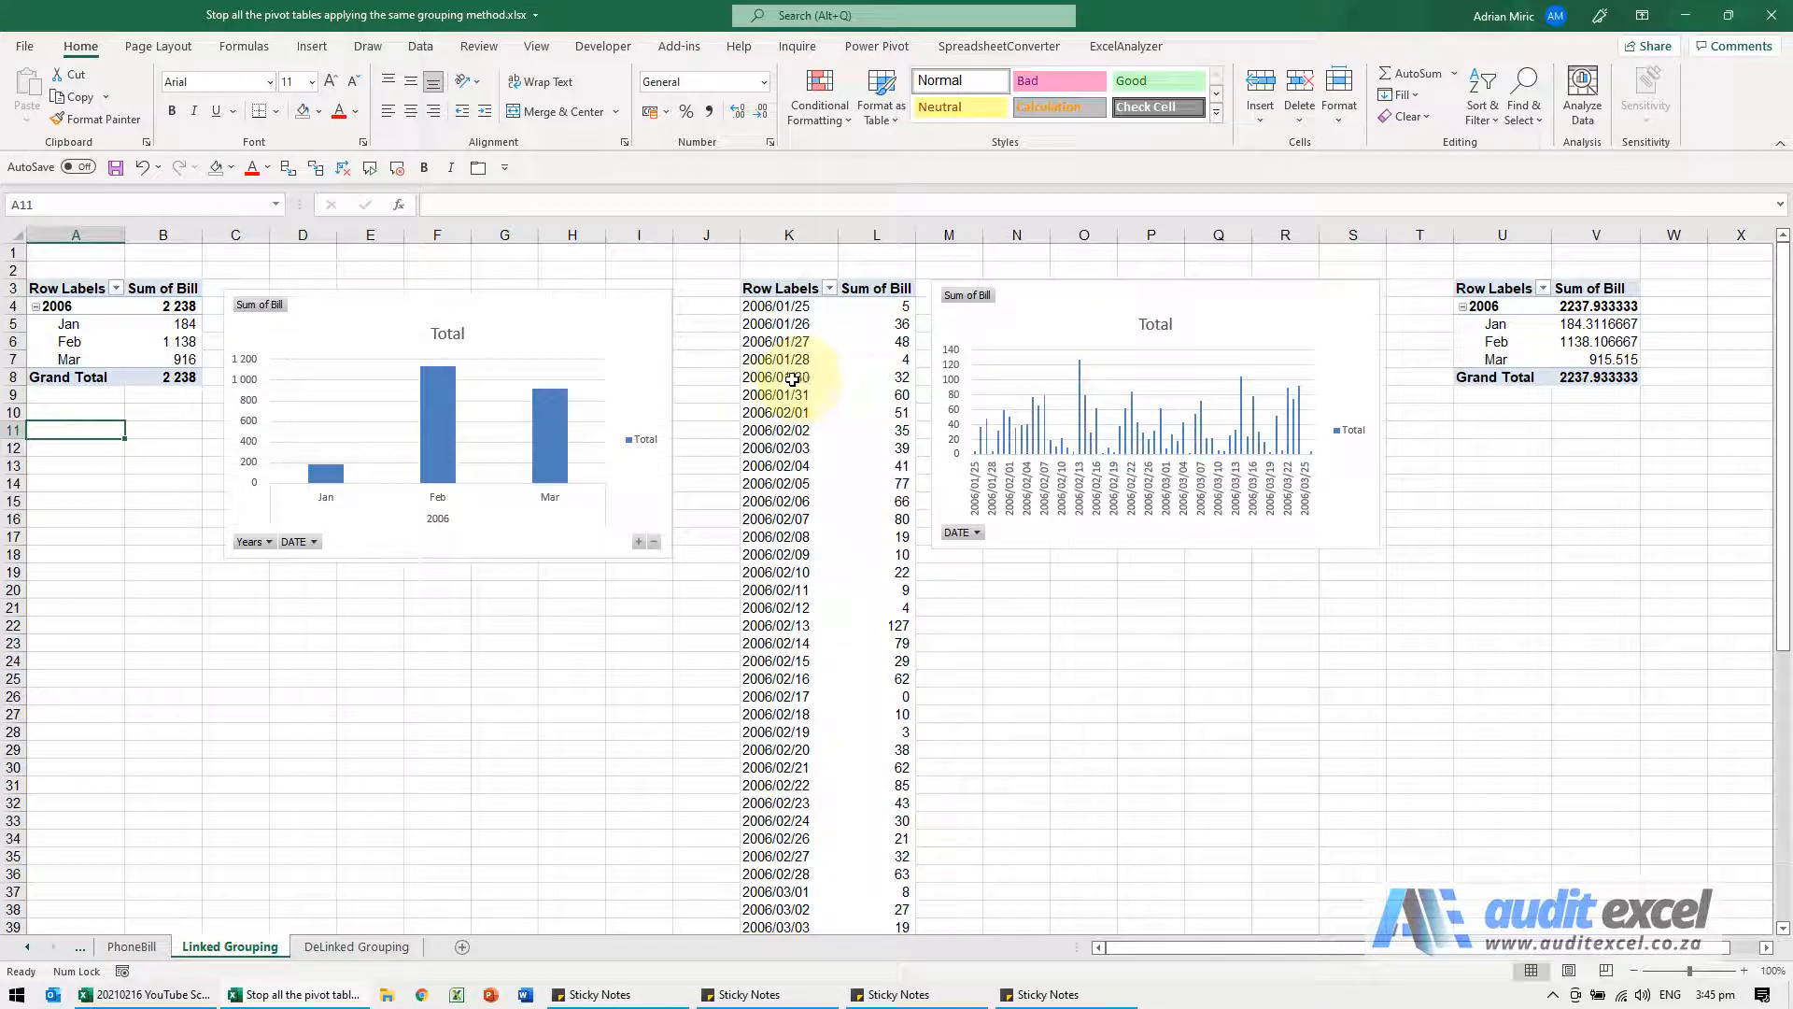
left_click(790, 376)
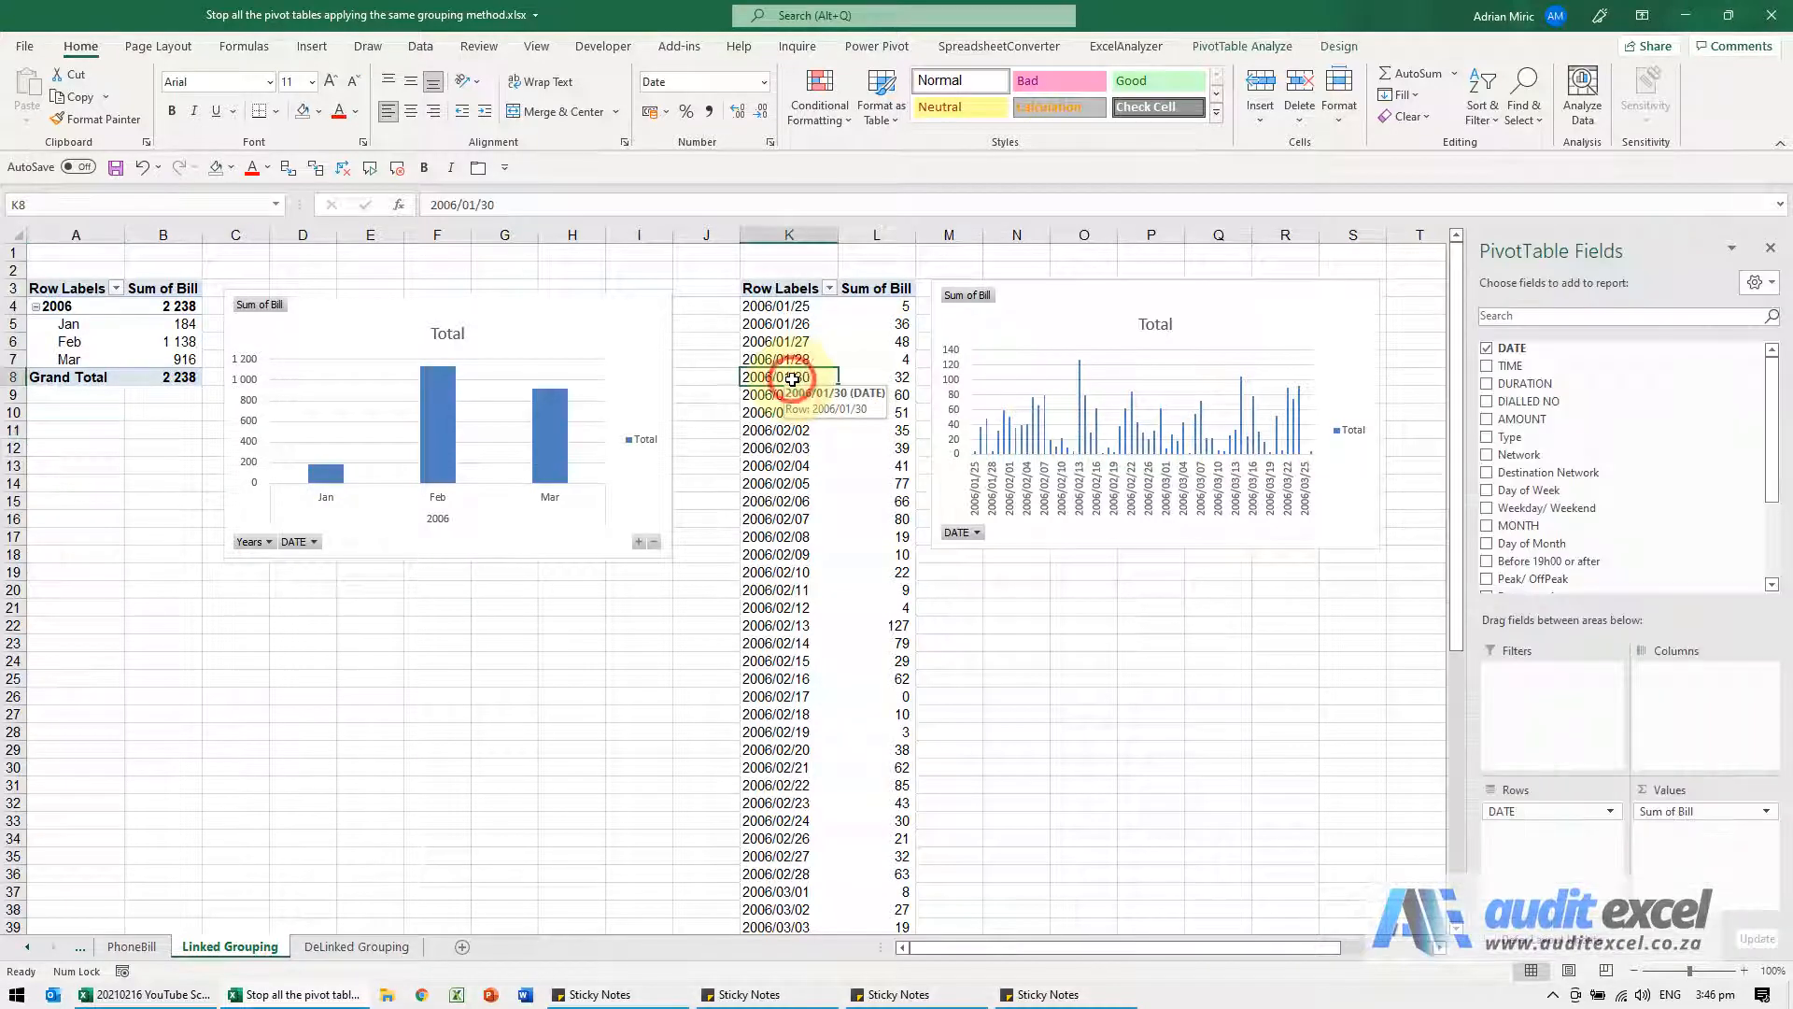